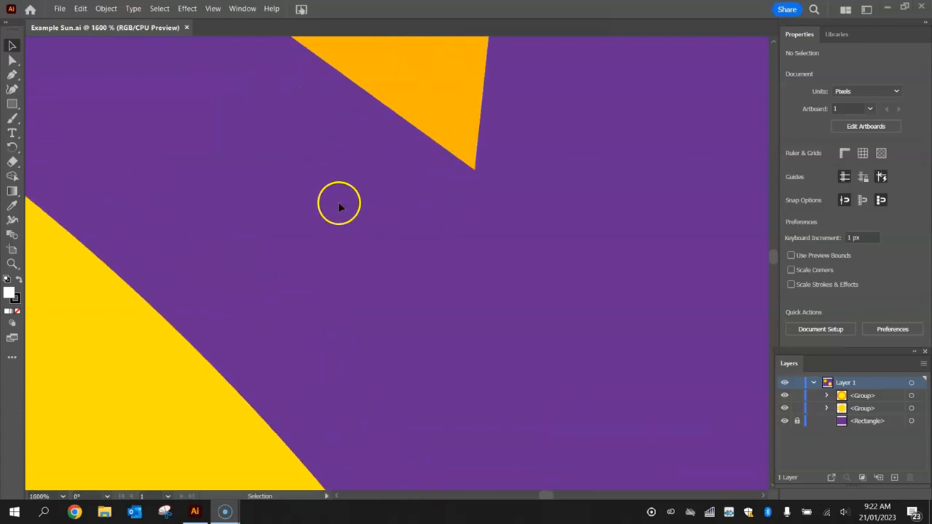
pyautogui.moveTo(465, 282)
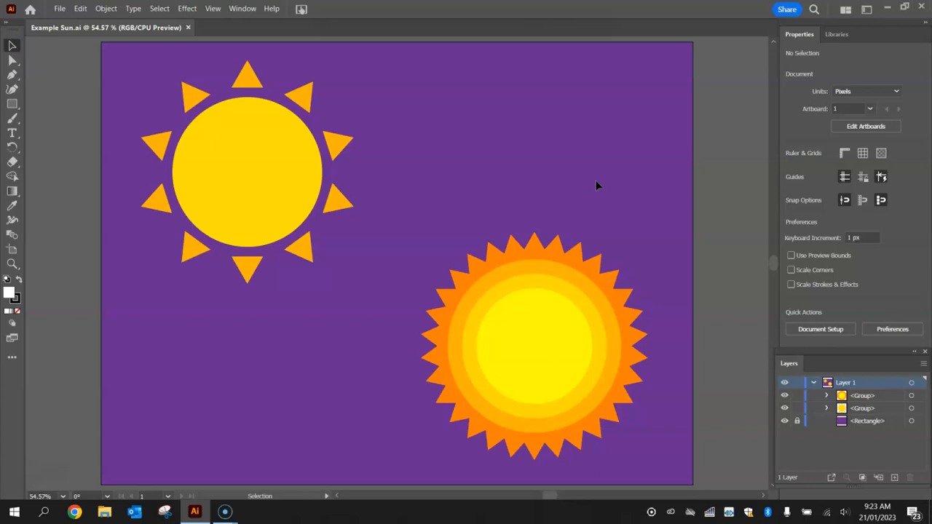
pyautogui.moveTo(598, 188)
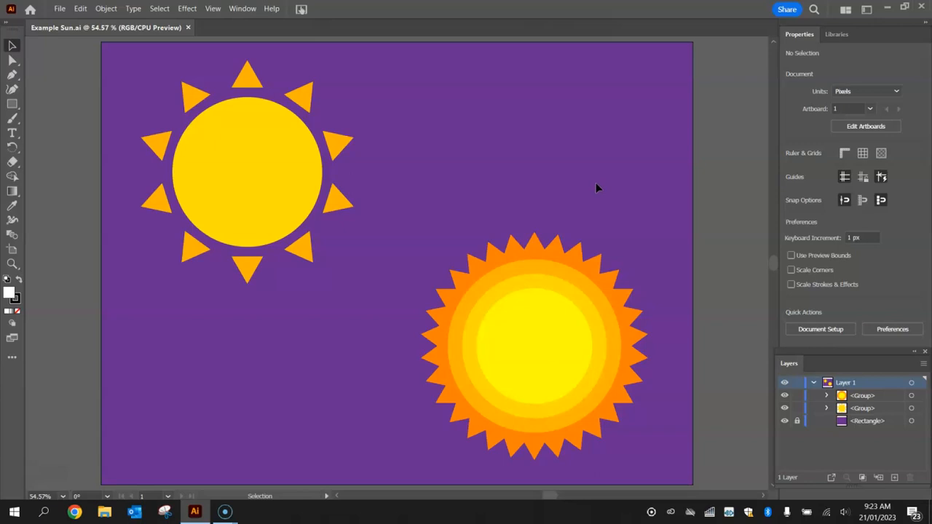
pyautogui.moveTo(594, 191)
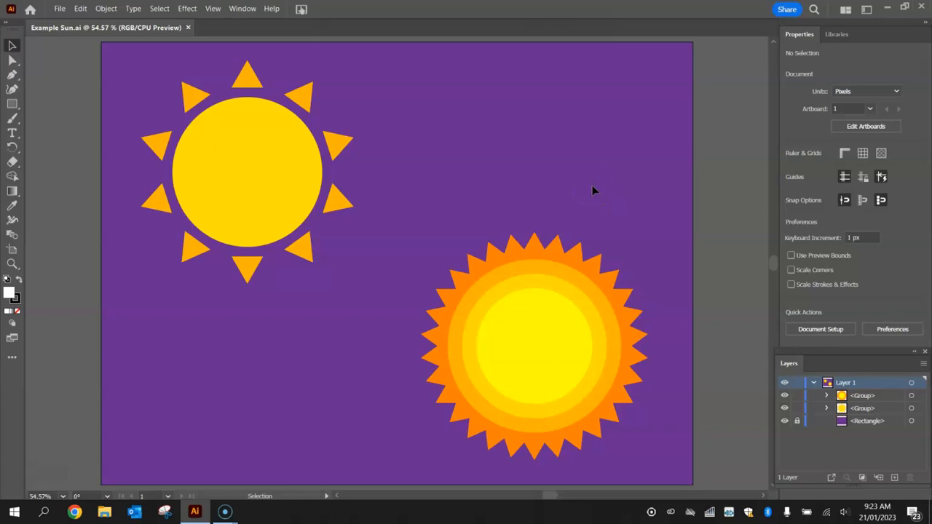
# Step: Create a blank 1024 × 768 px document from the Web Minimum preset
pyautogui.click(582, 277)
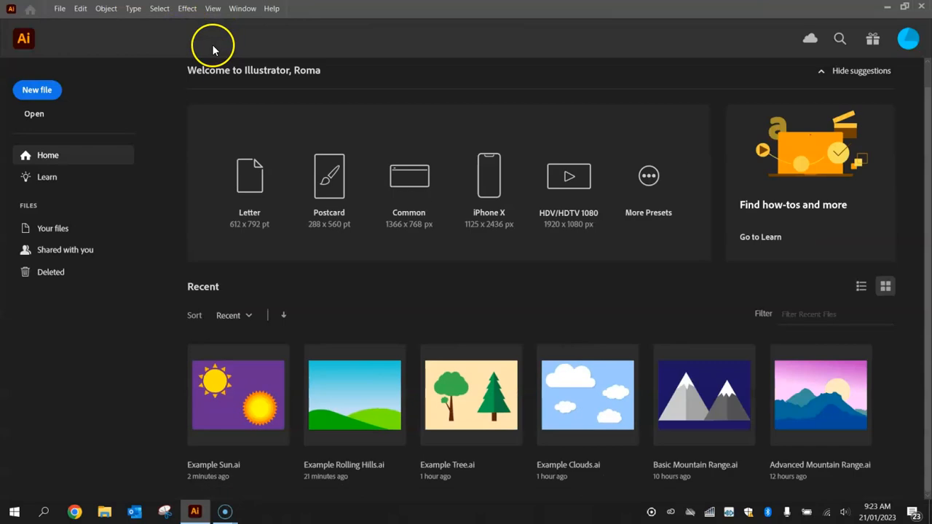
pyautogui.moveTo(43, 89)
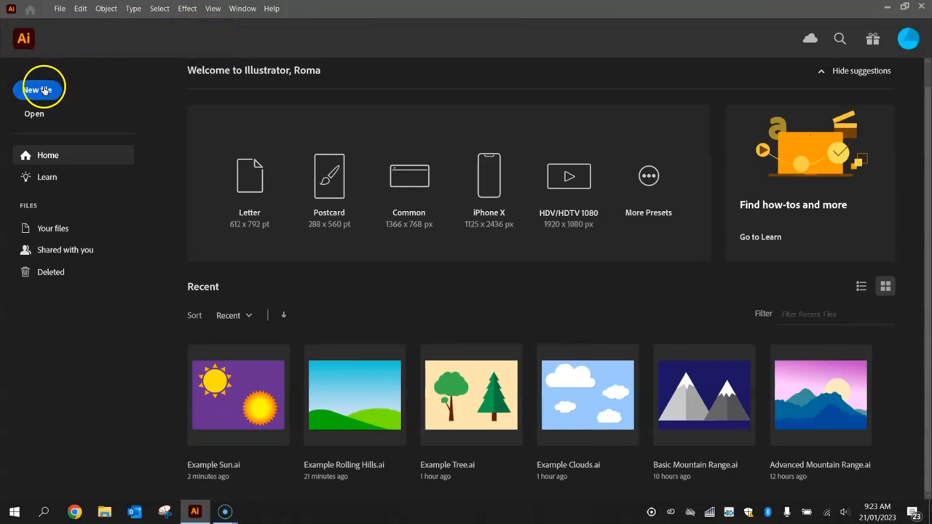
pyautogui.click(37, 89)
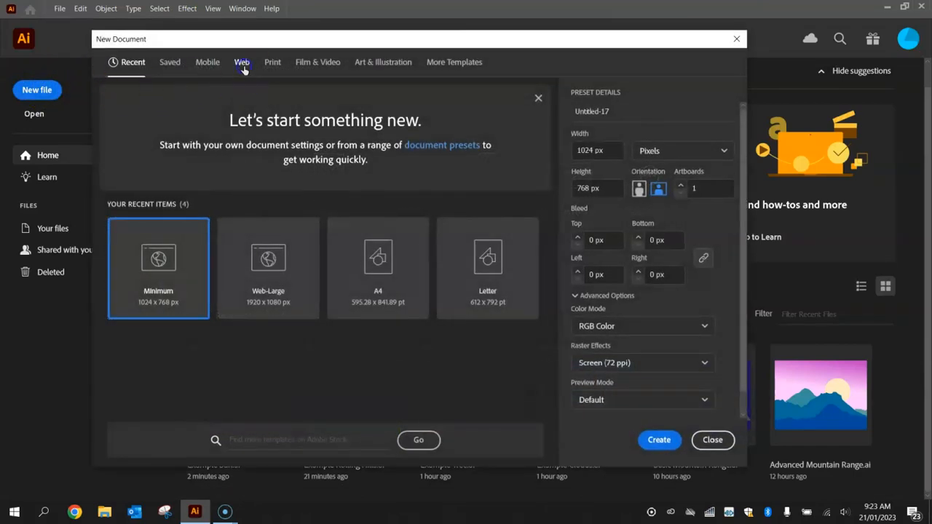
pyautogui.click(242, 62)
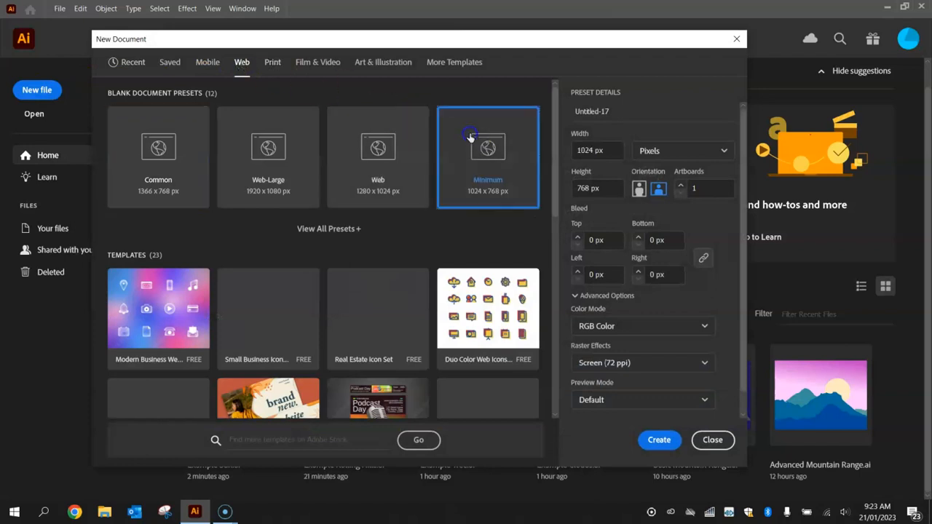
pyautogui.moveTo(490, 202)
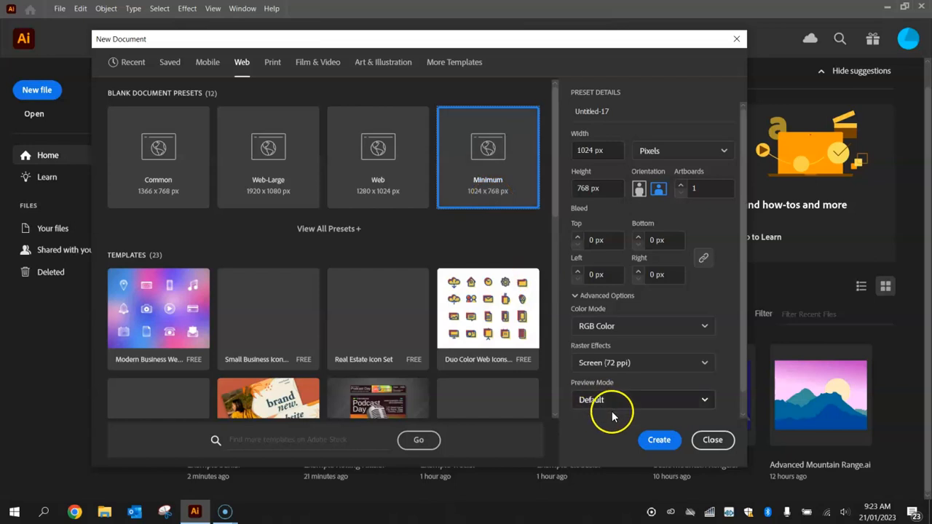
pyautogui.click(660, 440)
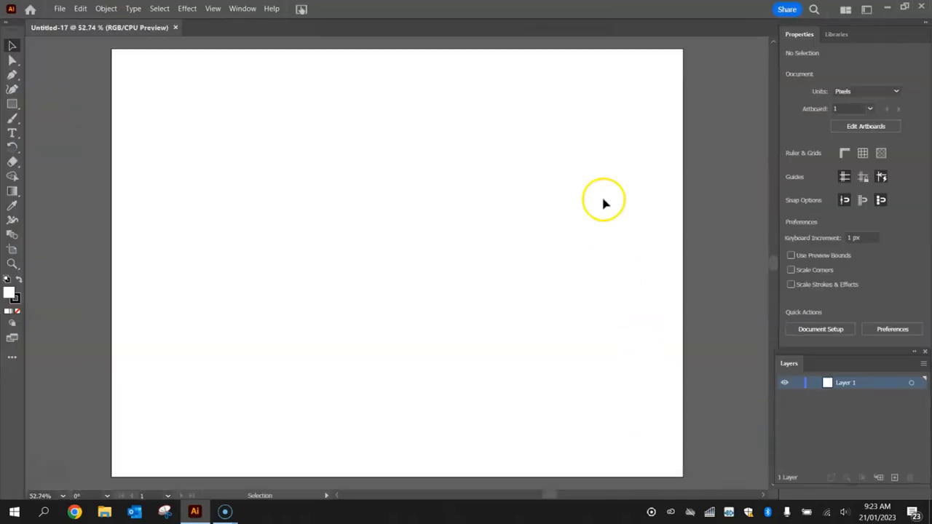
pyautogui.moveTo(510, 254)
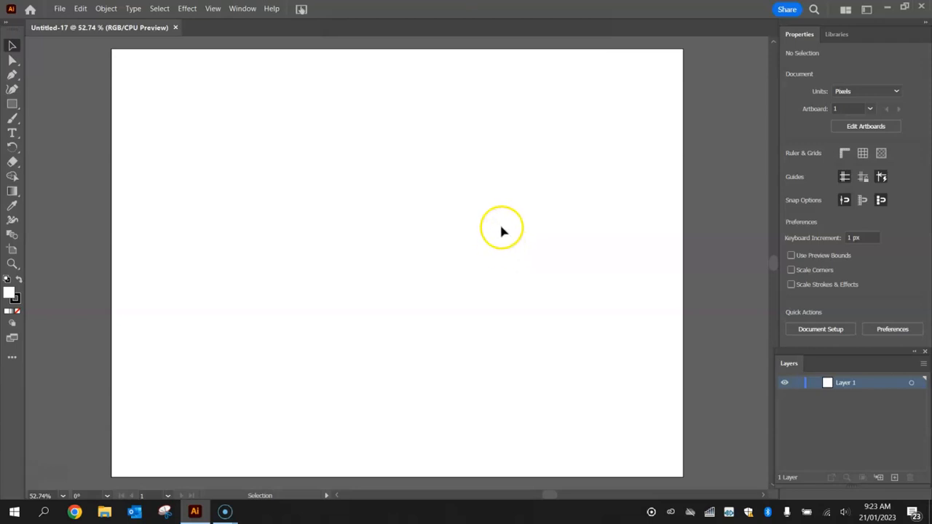
pyautogui.moveTo(150, 133)
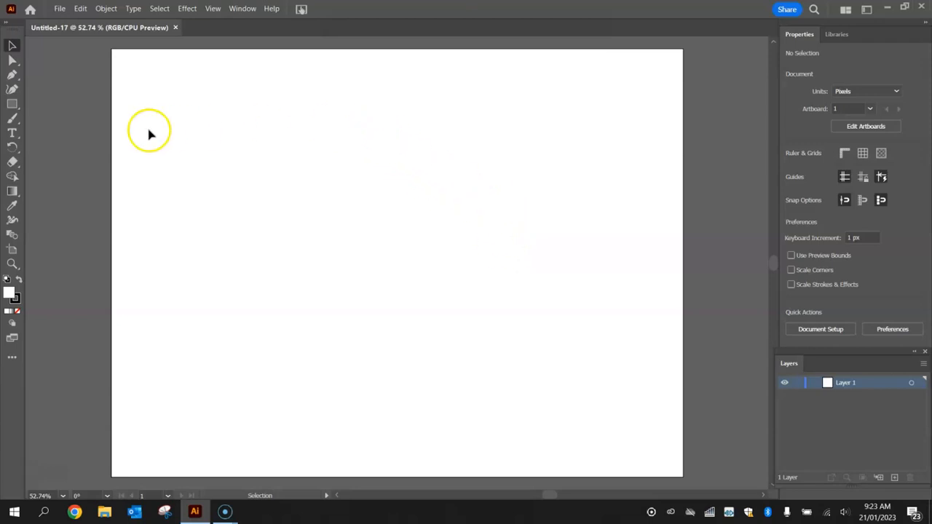
# Step: Pick the Rectangle tool with a purple fill and the stroke set to None
pyautogui.click(10, 119)
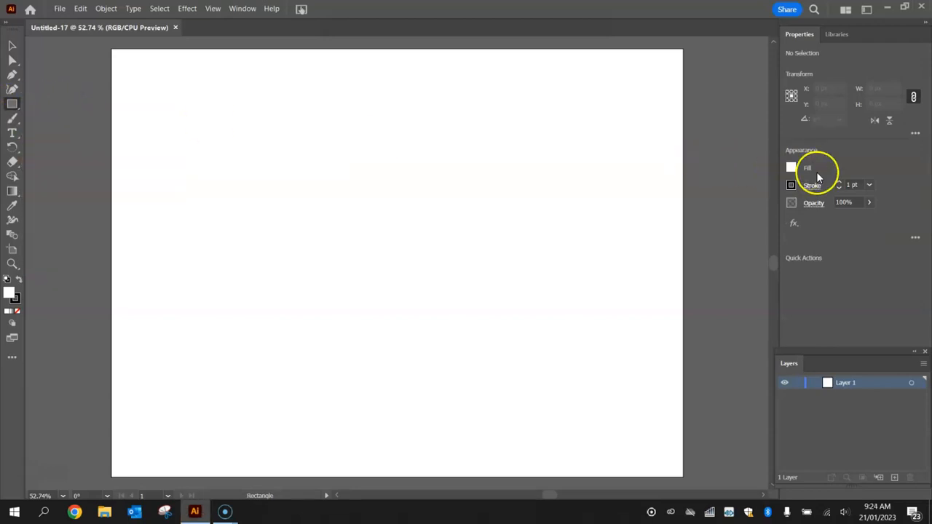
pyautogui.moveTo(799, 214)
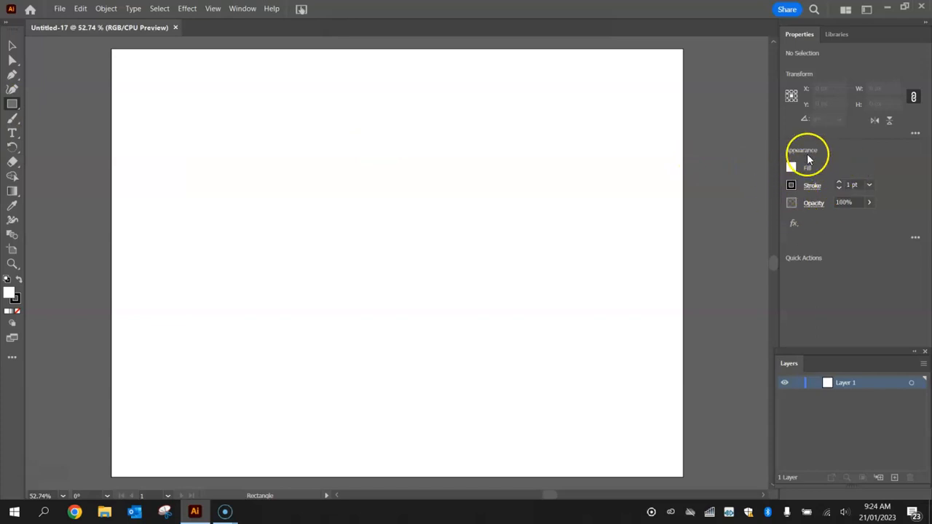
pyautogui.click(243, 8)
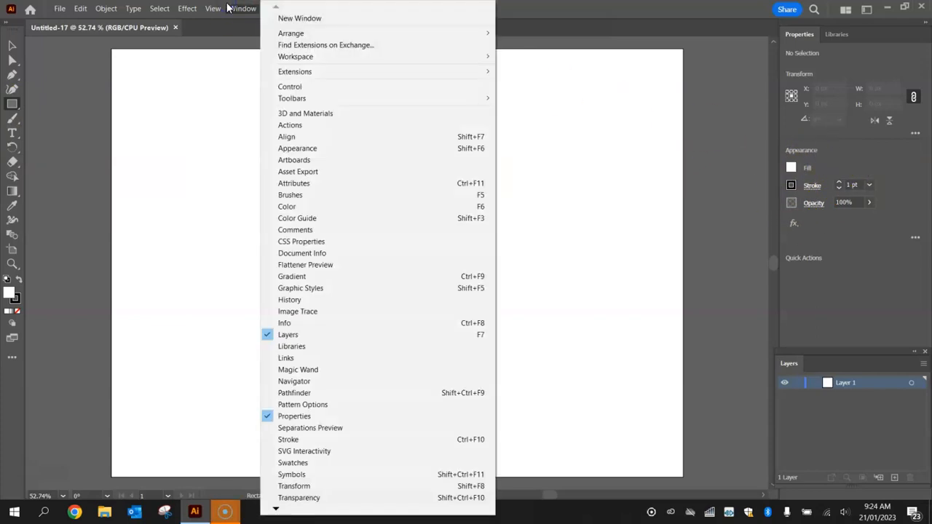
pyautogui.moveTo(318, 150)
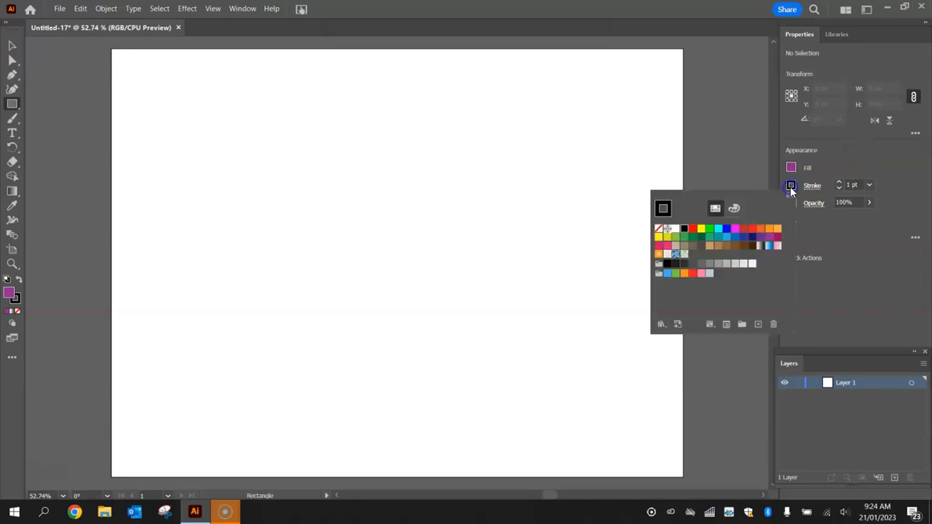
pyautogui.click(663, 208)
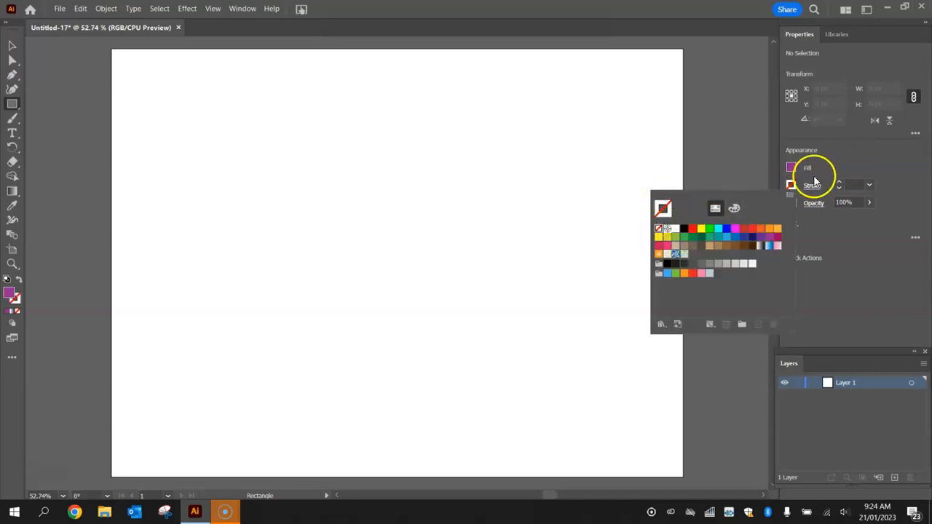
pyautogui.click(837, 170)
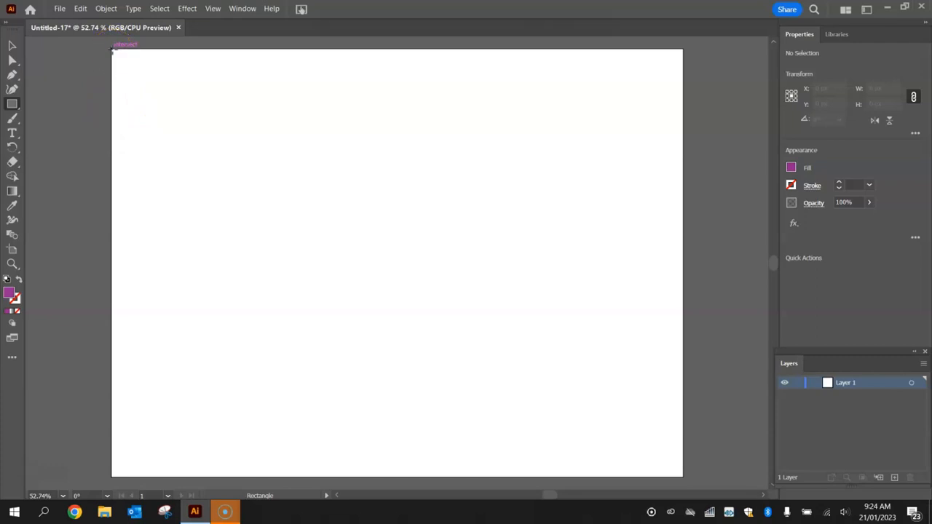
# Step: Drag a purple rectangle across the full 1024 × 768 artboard as the backdrop
pyautogui.moveTo(112, 52); pyautogui.dragTo(181, 91)
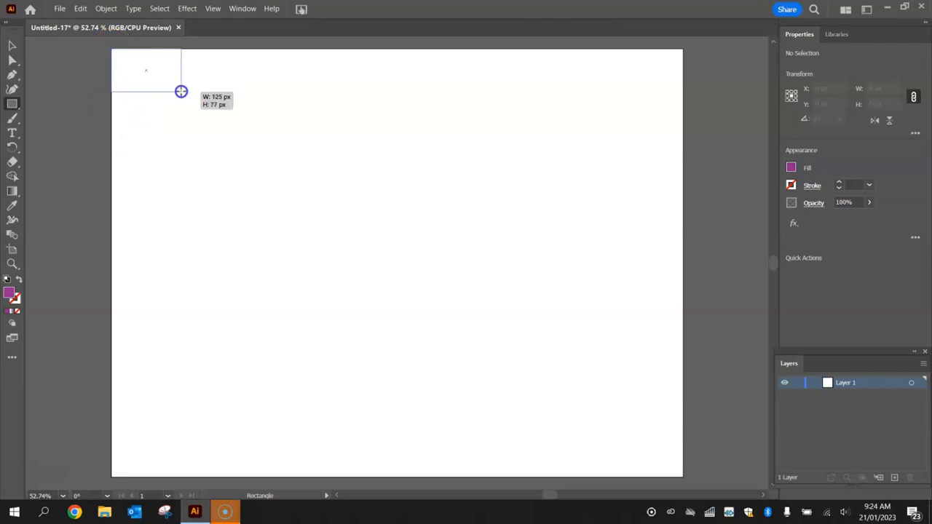
pyautogui.moveTo(181, 91); pyautogui.dragTo(633, 416)
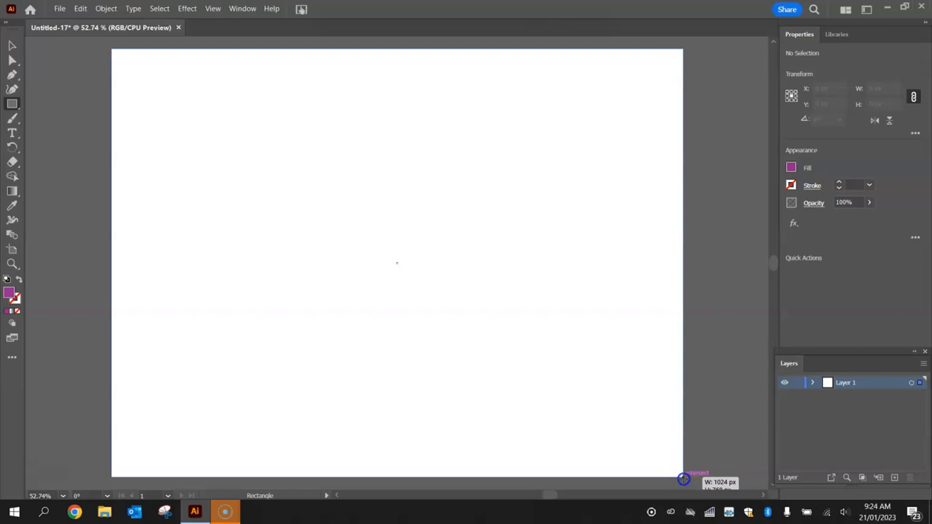
pyautogui.moveTo(113, 51); pyautogui.dragTo(681, 473)
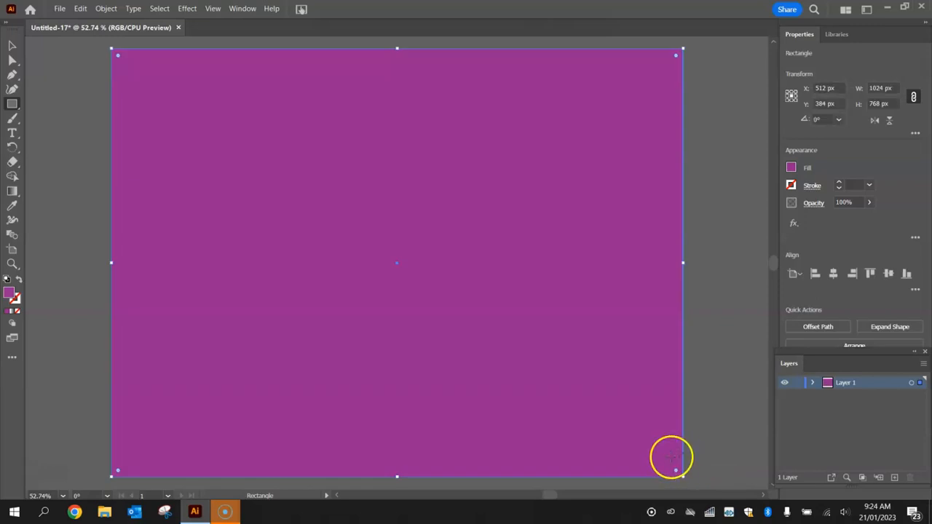
pyautogui.moveTo(563, 326)
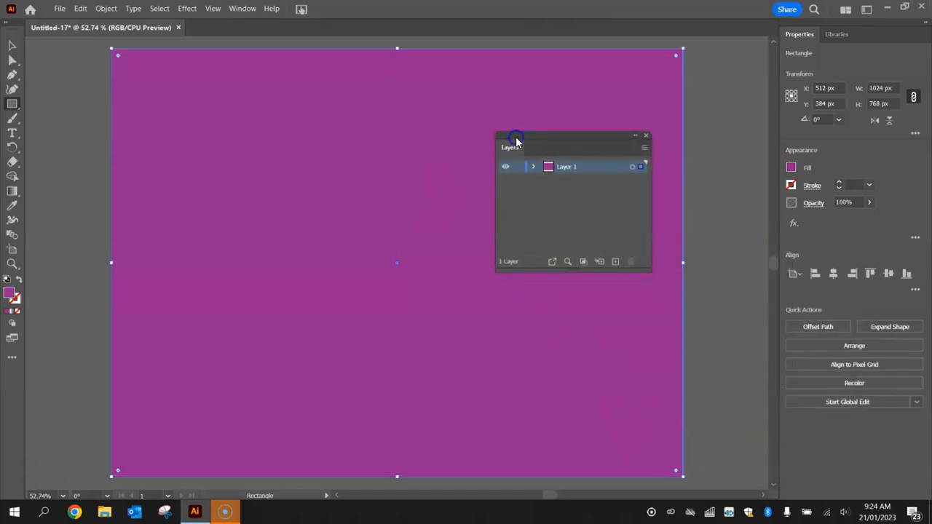
# Step: Expand Layer 1 and lock the purple rectangle, confirming it can no longer move
pyautogui.click(533, 167)
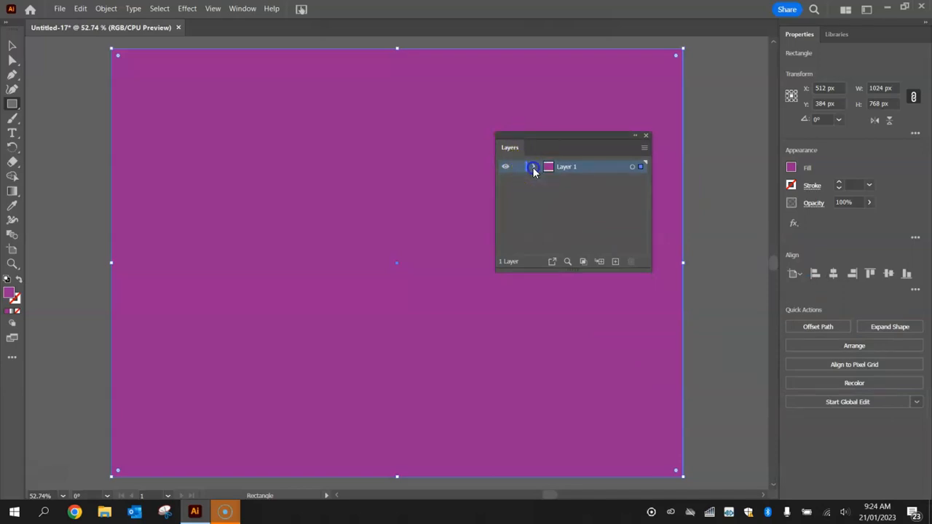
pyautogui.click(533, 166)
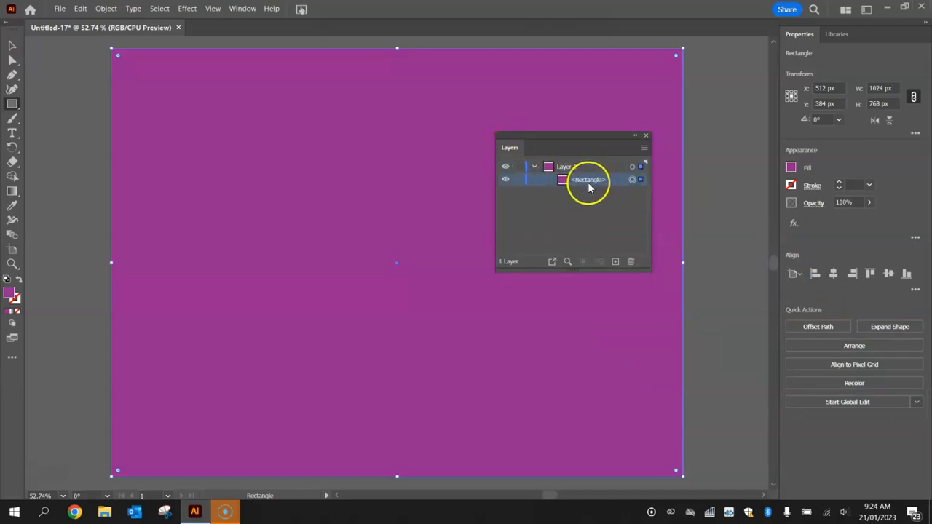
pyautogui.click(506, 179)
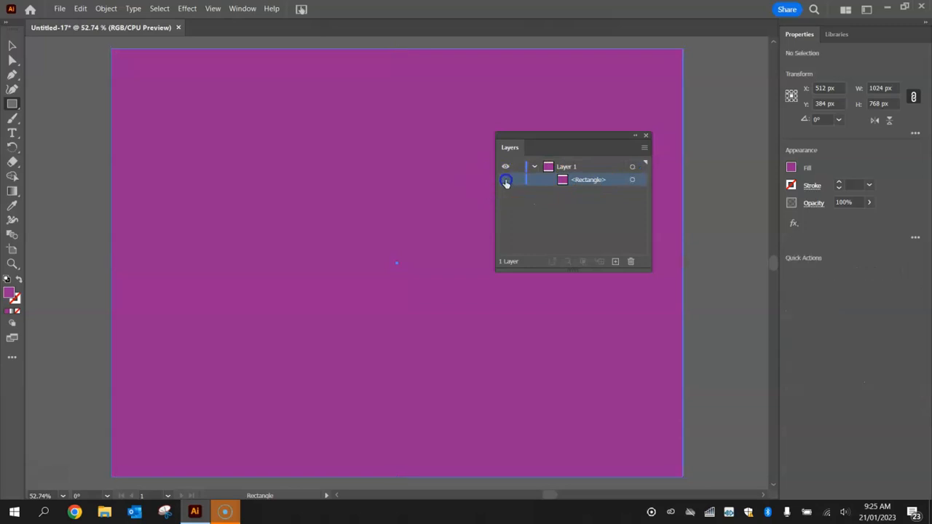
pyautogui.click(506, 180)
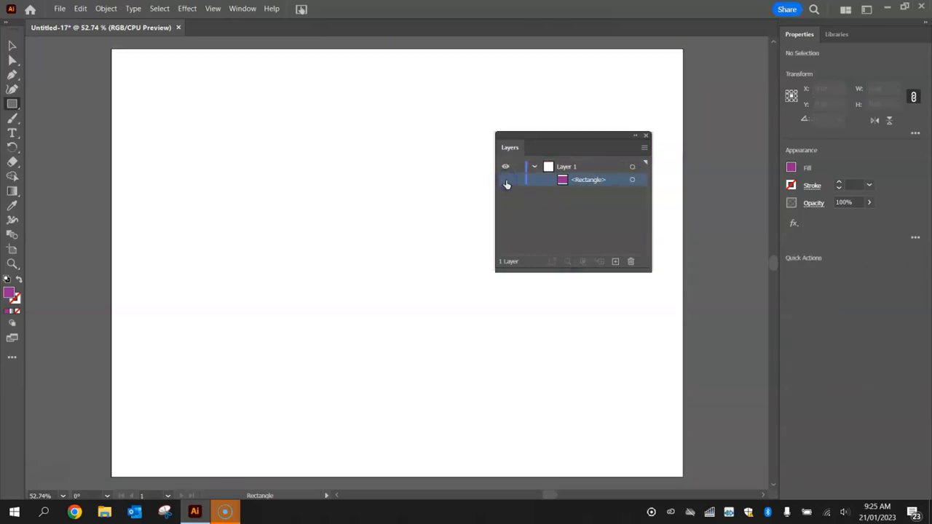
pyautogui.click(506, 180)
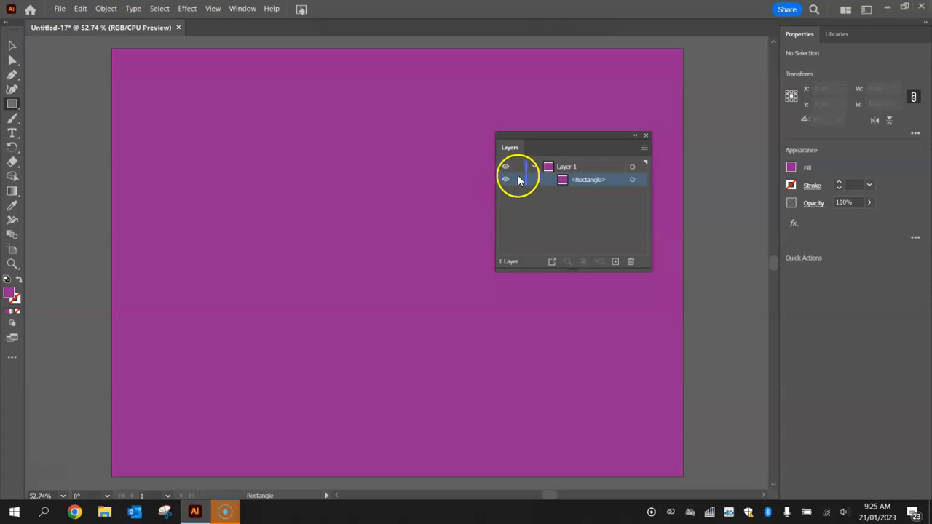
pyautogui.click(518, 180)
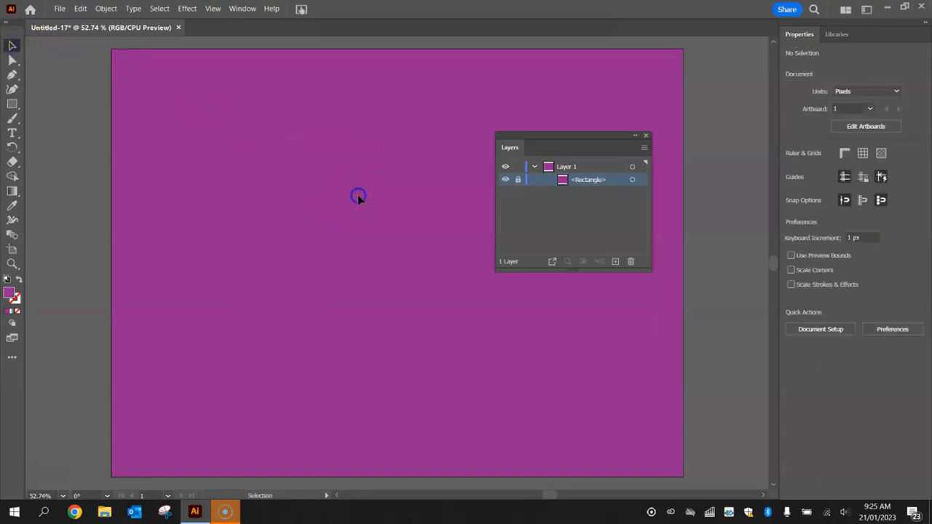
pyautogui.moveTo(360, 188)
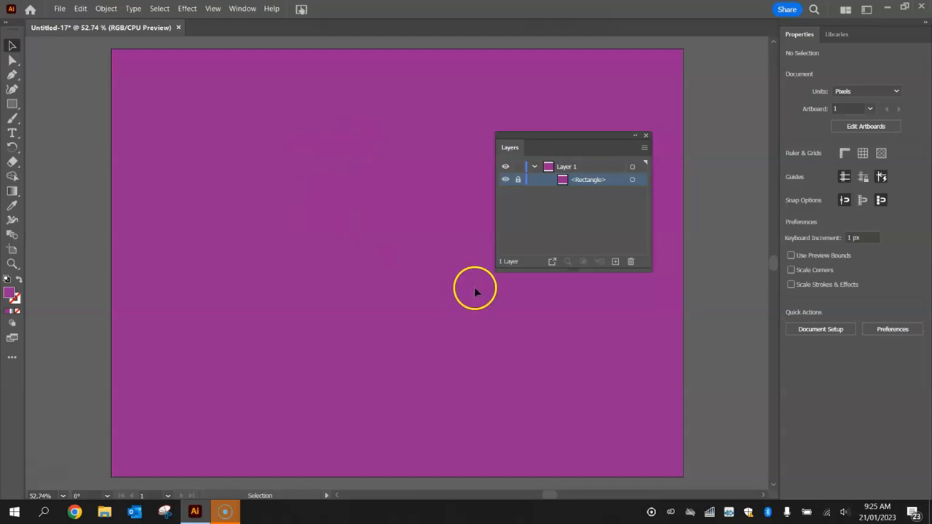
pyautogui.moveTo(474, 291); pyautogui.dragTo(407, 221)
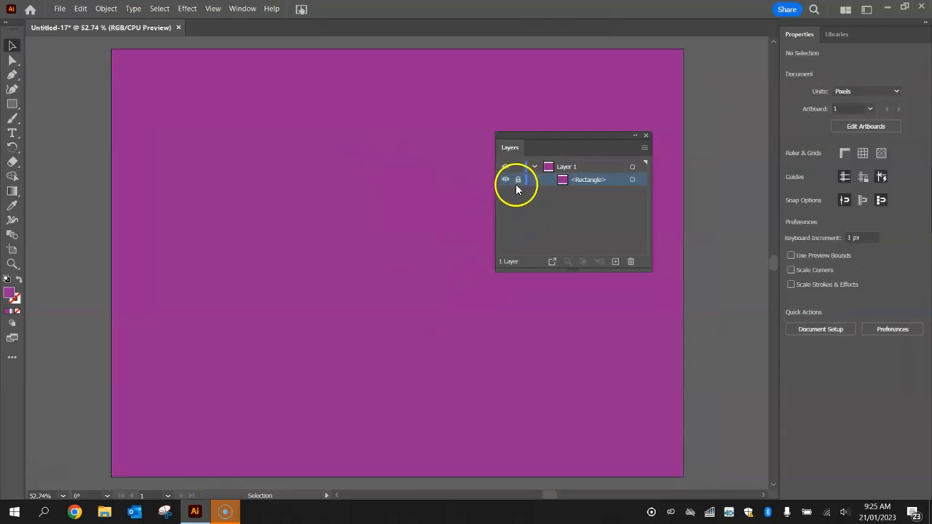
# Step: Rename the rectangle layer 'Background' and dock the Layers panel on the right
pyautogui.moveTo(573, 134); pyautogui.dragTo(523, 117)
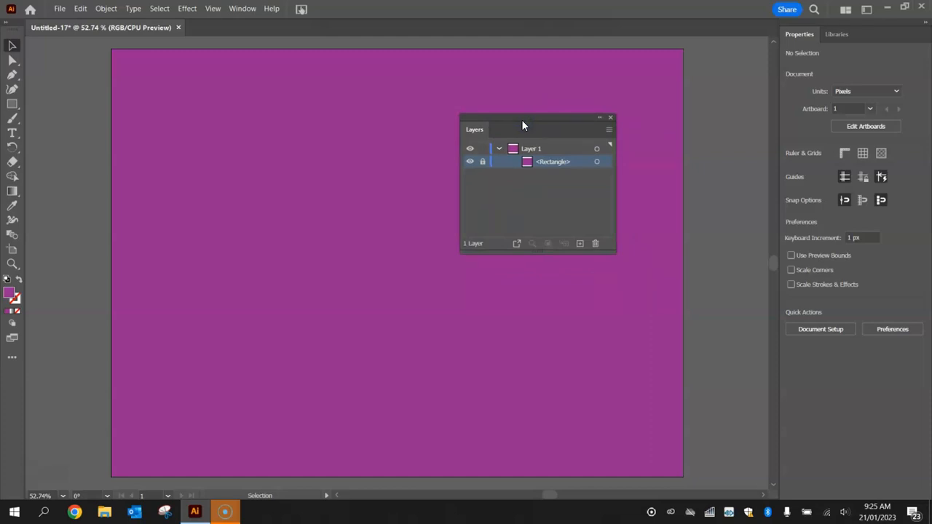
pyautogui.doubleClick(552, 161)
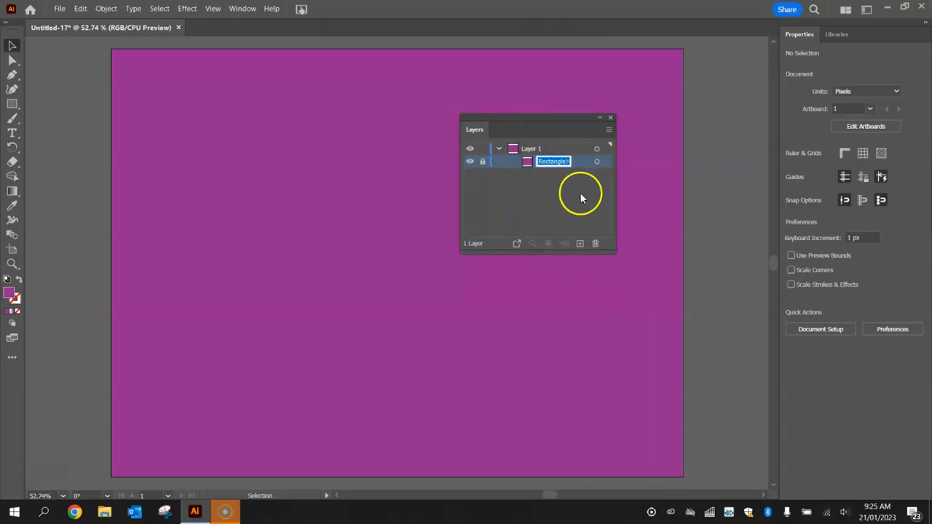
pyautogui.write('Background')
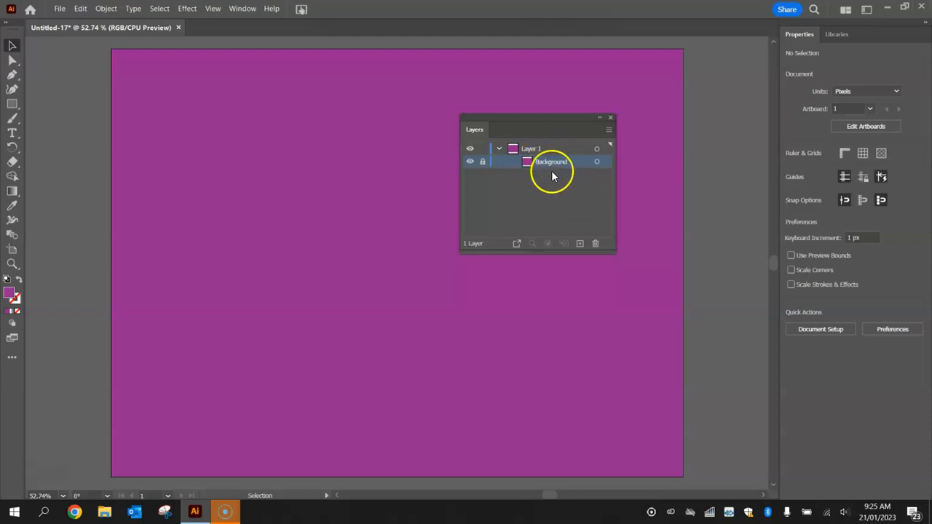
pyautogui.moveTo(556, 219)
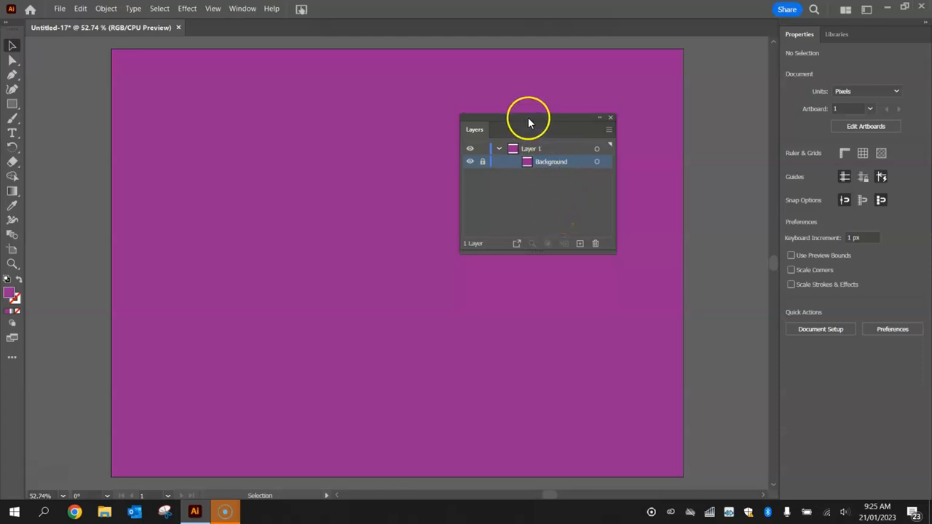
pyautogui.moveTo(528, 122); pyautogui.dragTo(838, 273)
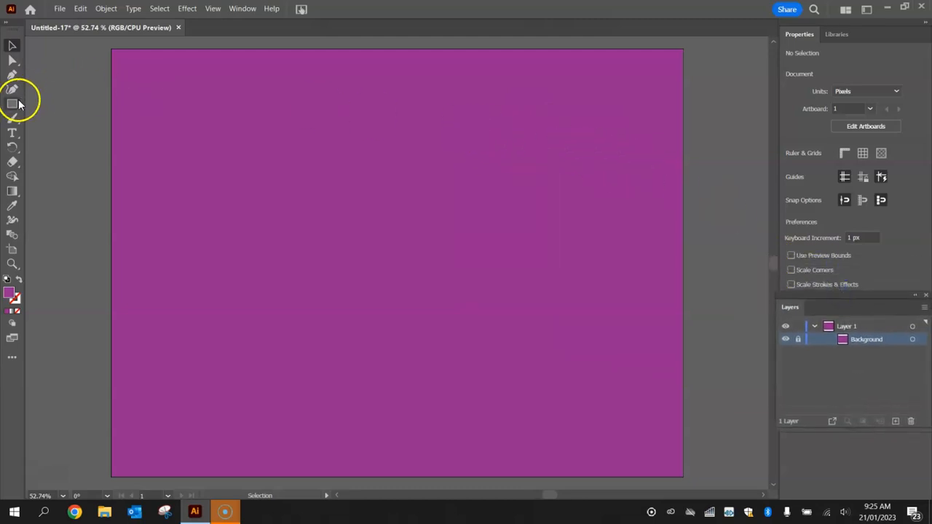
# Step: Switch to the Ellipse tool with a warm yellow fill
pyautogui.click(12, 104)
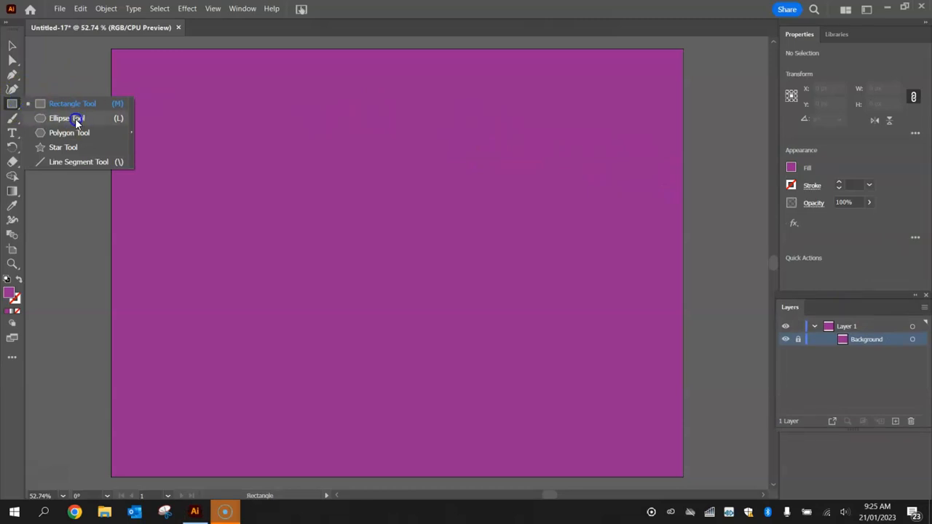
pyautogui.click(69, 118)
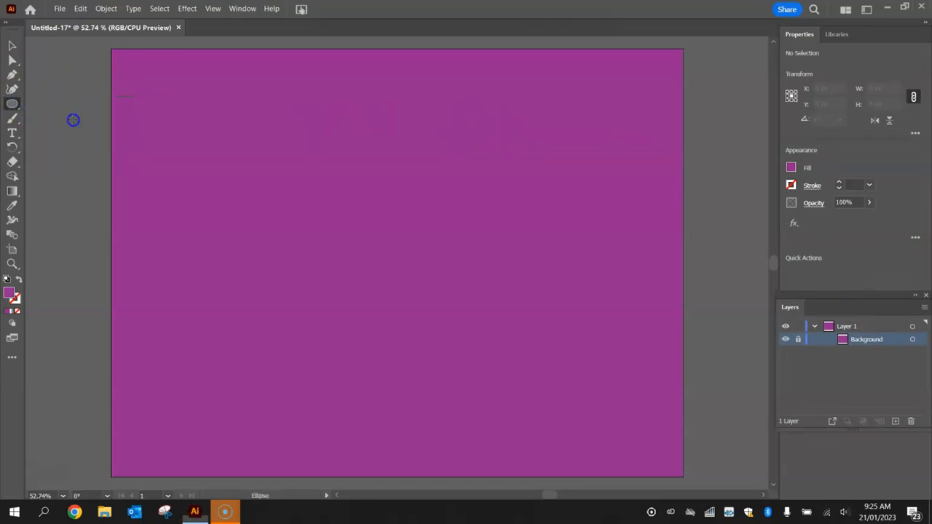
pyautogui.moveTo(876, 175)
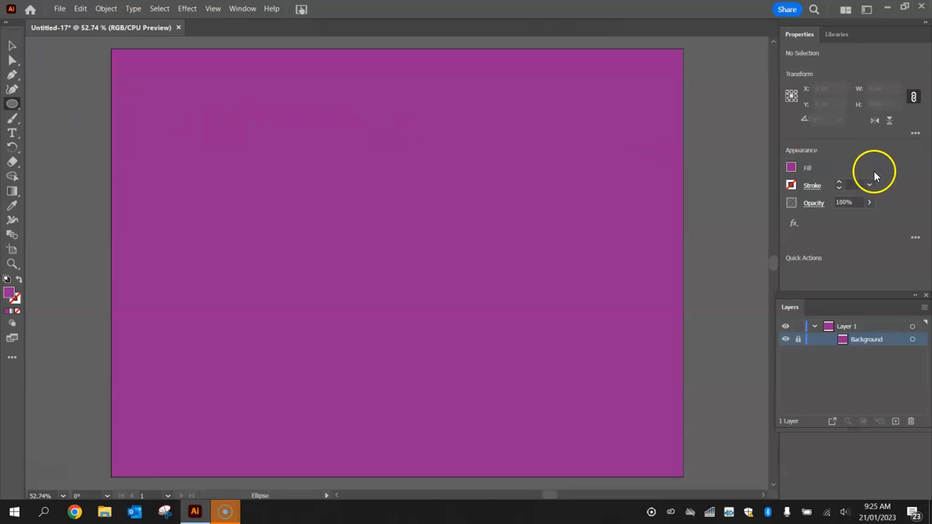
pyautogui.click(789, 168)
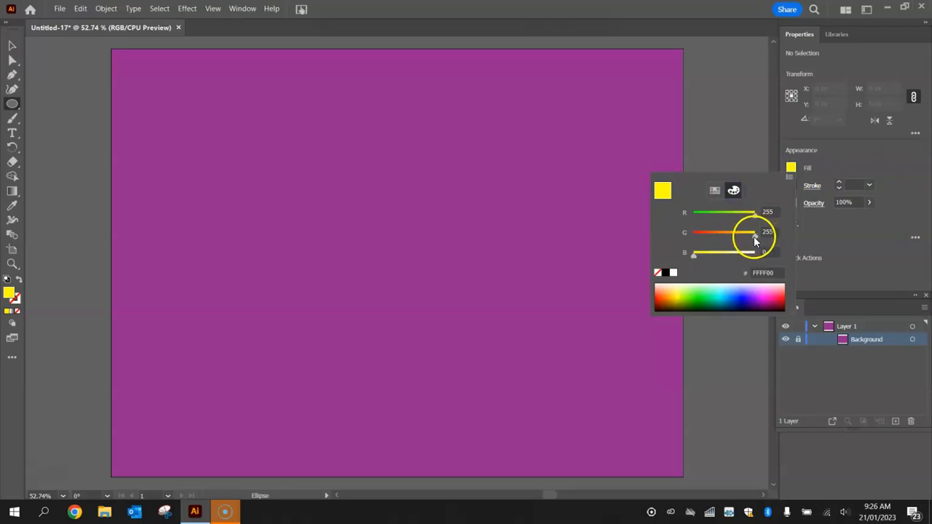
pyautogui.moveTo(756, 232); pyautogui.dragTo(746, 231)
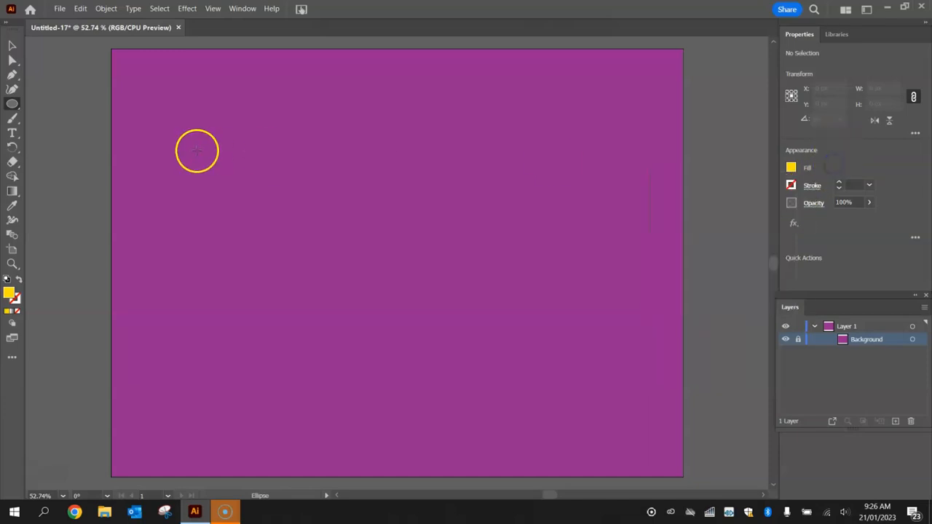
pyautogui.moveTo(192, 113)
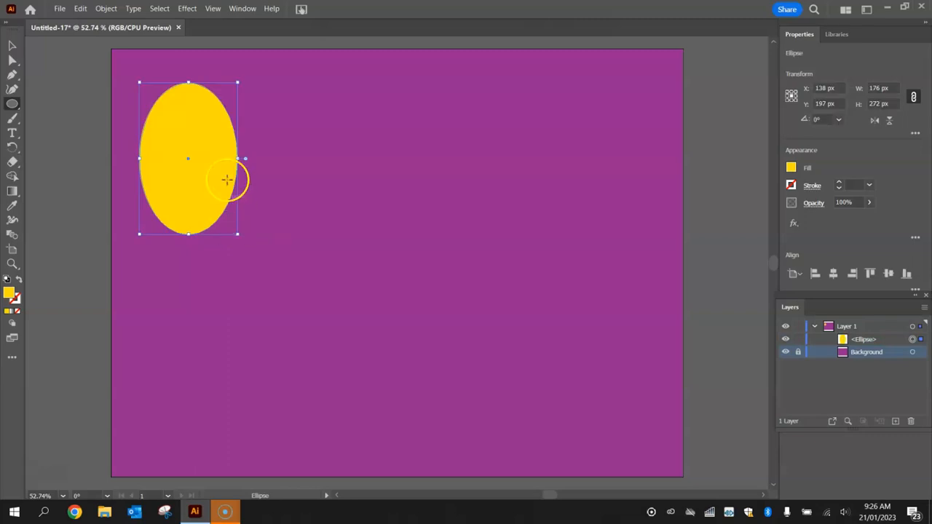
pyautogui.moveTo(345, 191)
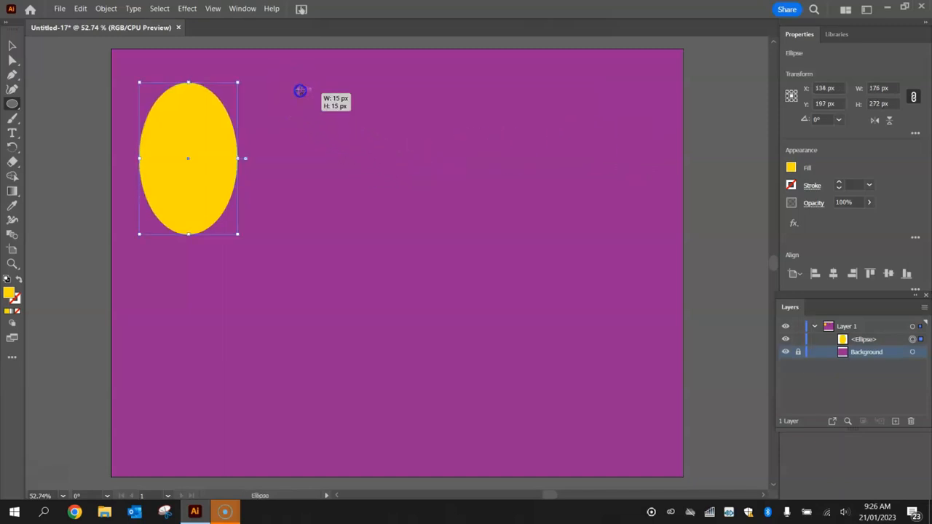
# Step: Draw a yellow circle beside the oval, then make a proportional 250 × 250 px circle
pyautogui.moveTo(299, 89); pyautogui.dragTo(439, 239)
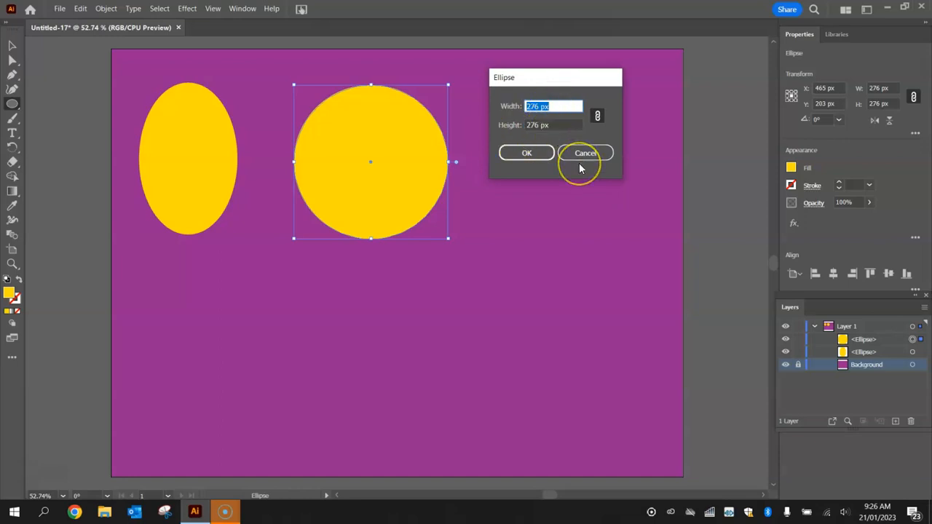
pyautogui.write('250')
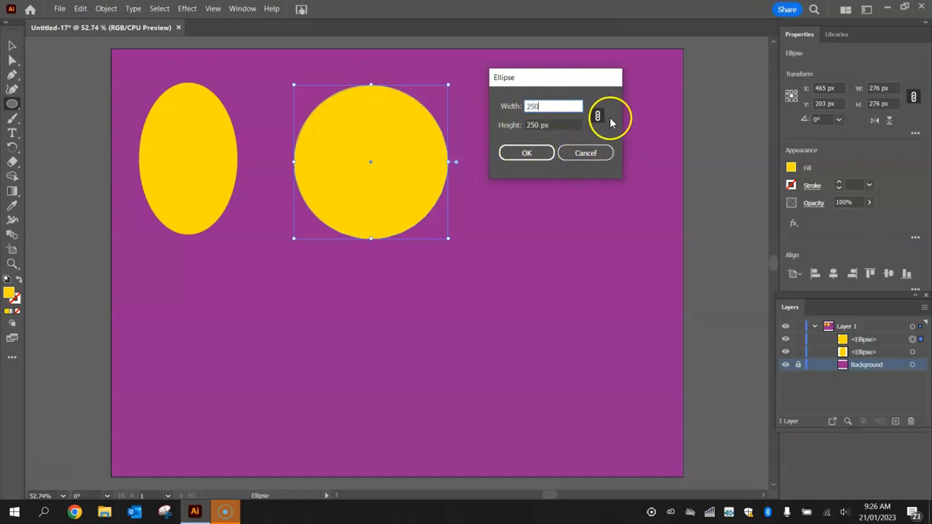
pyautogui.moveTo(596, 115)
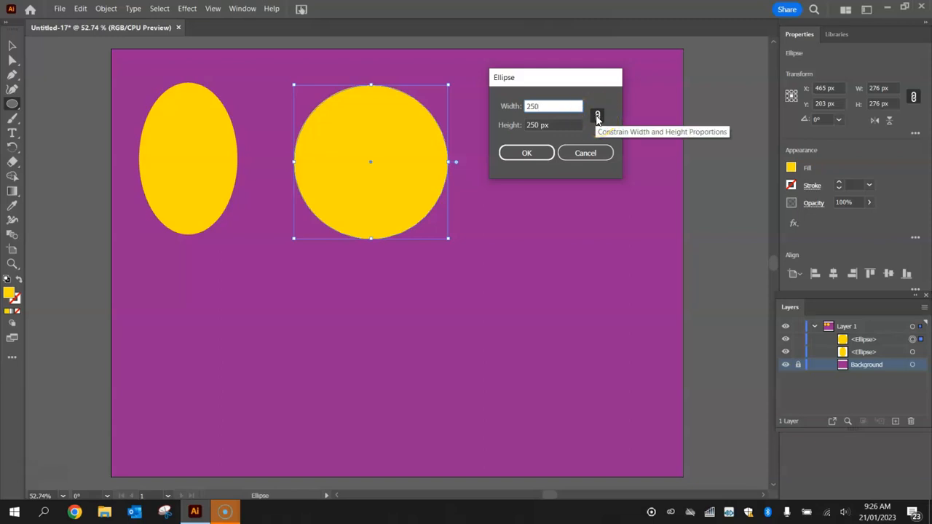
pyautogui.click(549, 107)
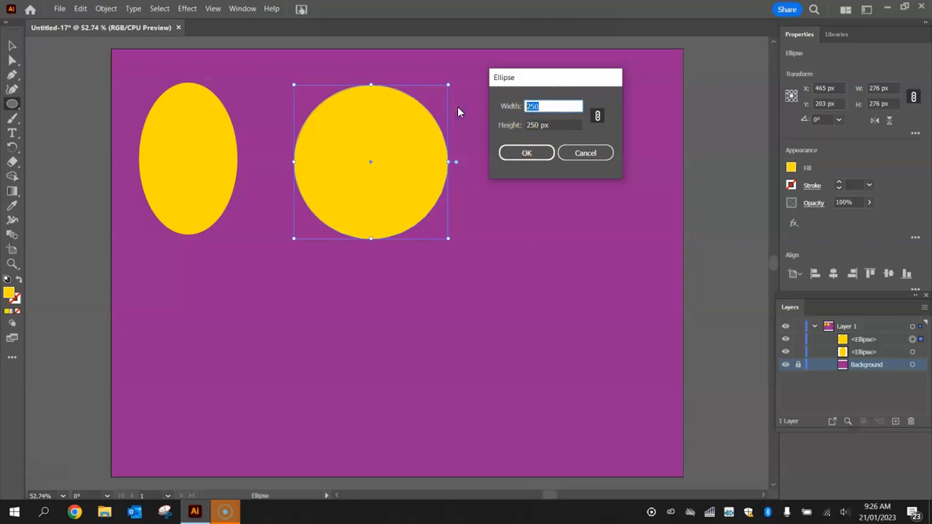
pyautogui.write('10000 px')
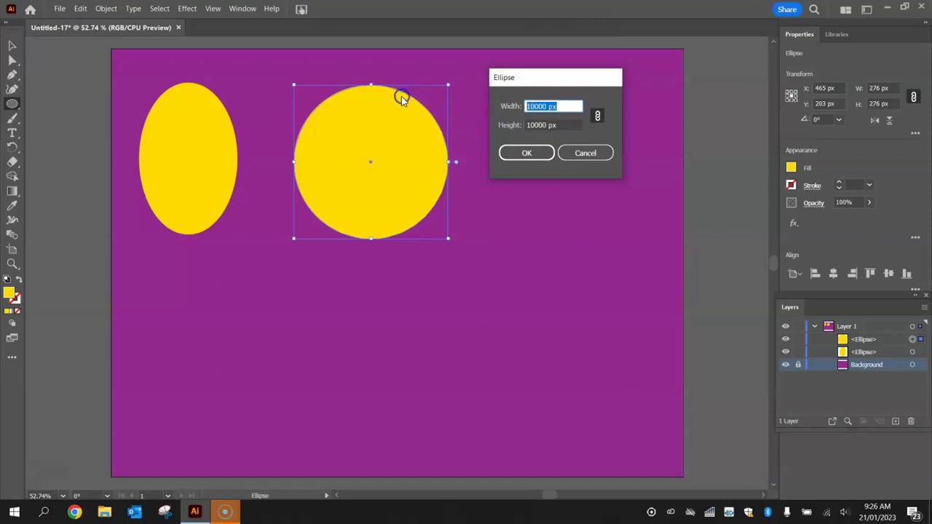
pyautogui.write('250')
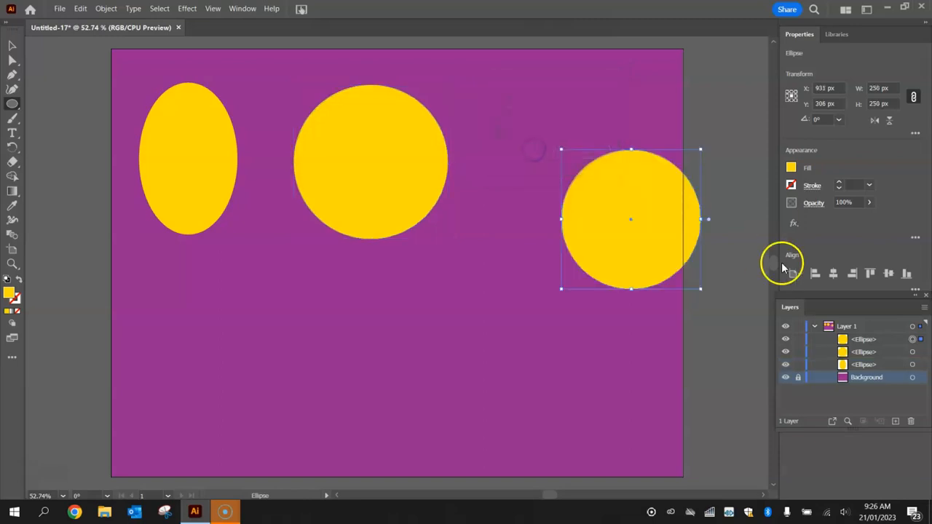
# Step: Delete the extra ellipses, keeping the 250 px circle, and add an orange triangle above it
pyautogui.click(12, 46)
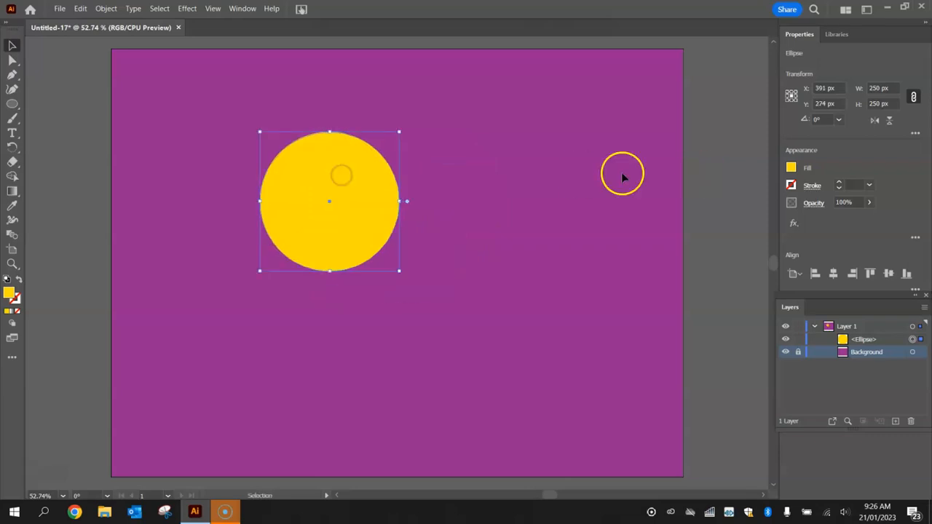
pyautogui.click(592, 177)
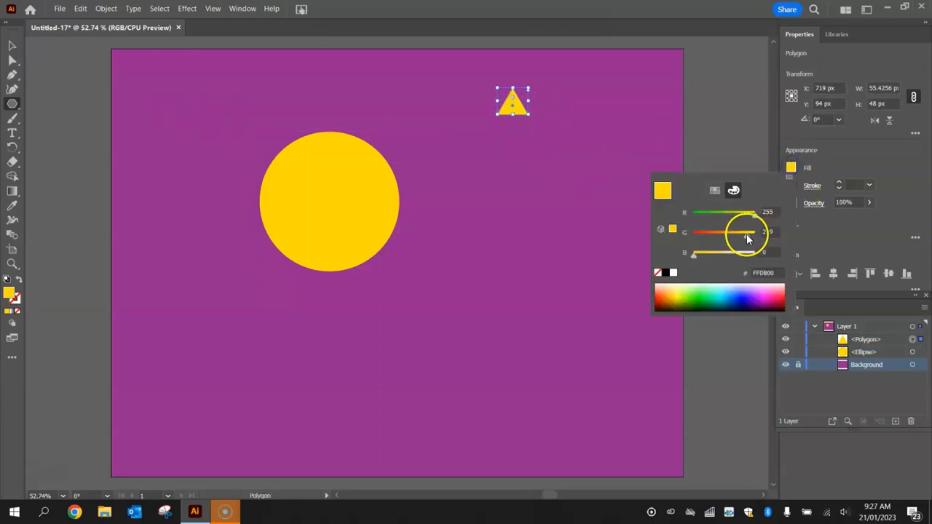
pyautogui.moveTo(747, 232); pyautogui.dragTo(734, 236)
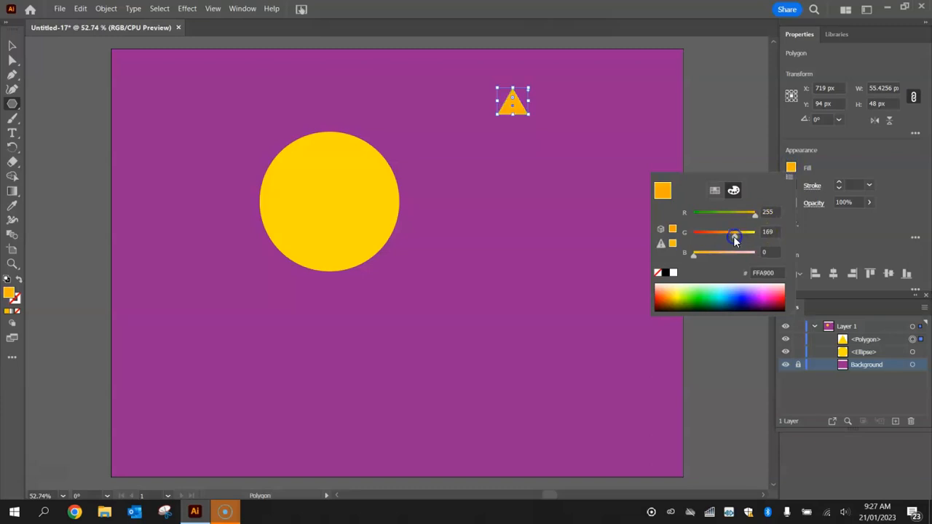
pyautogui.moveTo(734, 236); pyautogui.dragTo(732, 236)
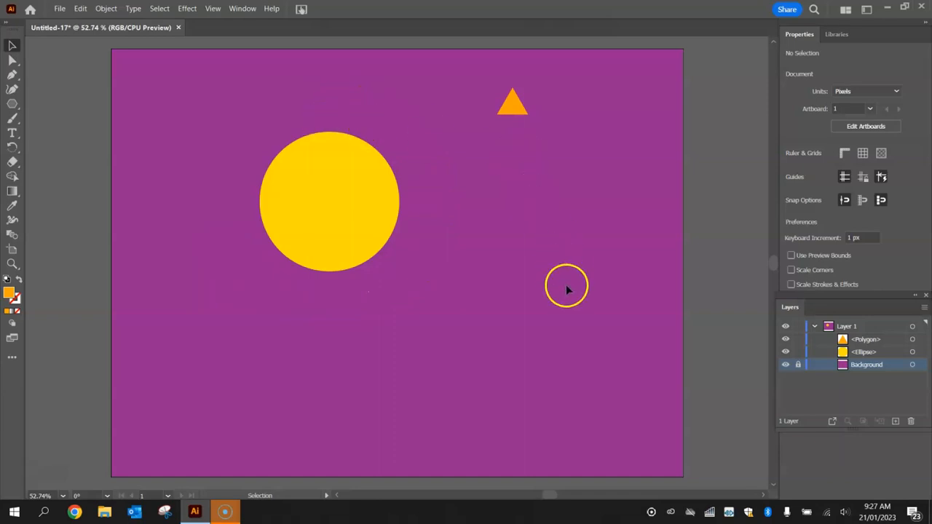
pyautogui.moveTo(246, 92)
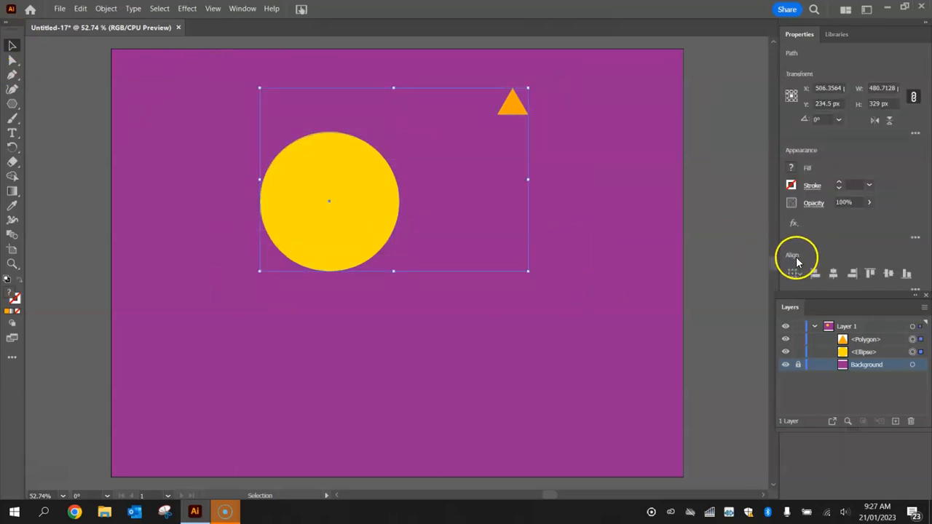
# Step: Horizontally centre-align the triangle with the circle, then deselect
pyautogui.click(242, 8)
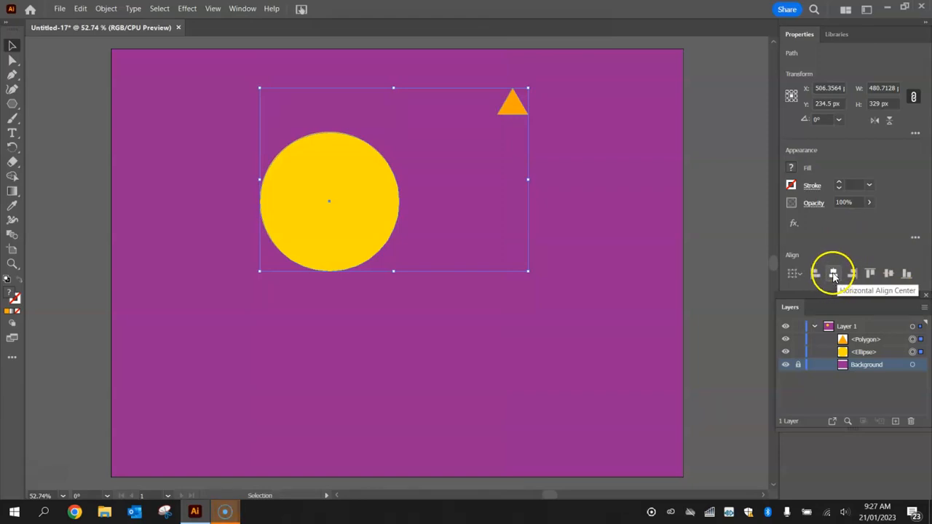
pyautogui.moveTo(832, 273)
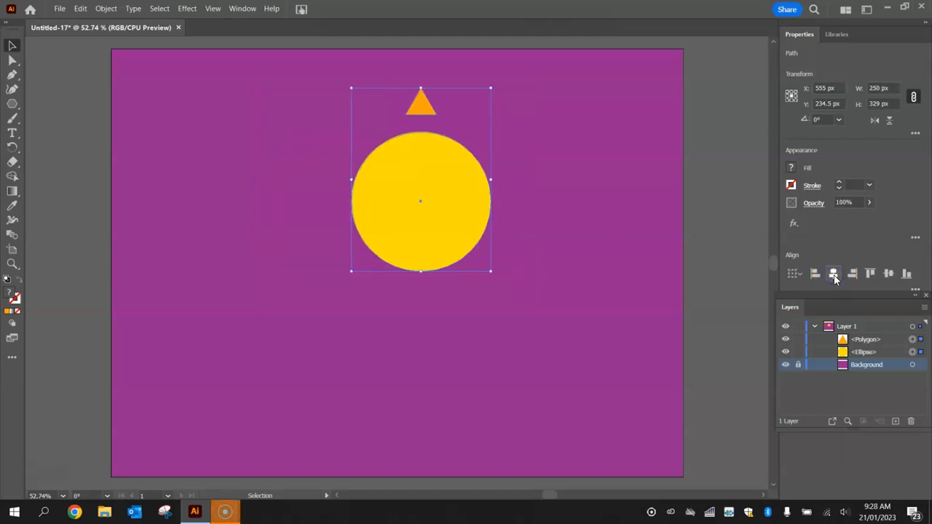
pyautogui.moveTo(428, 230)
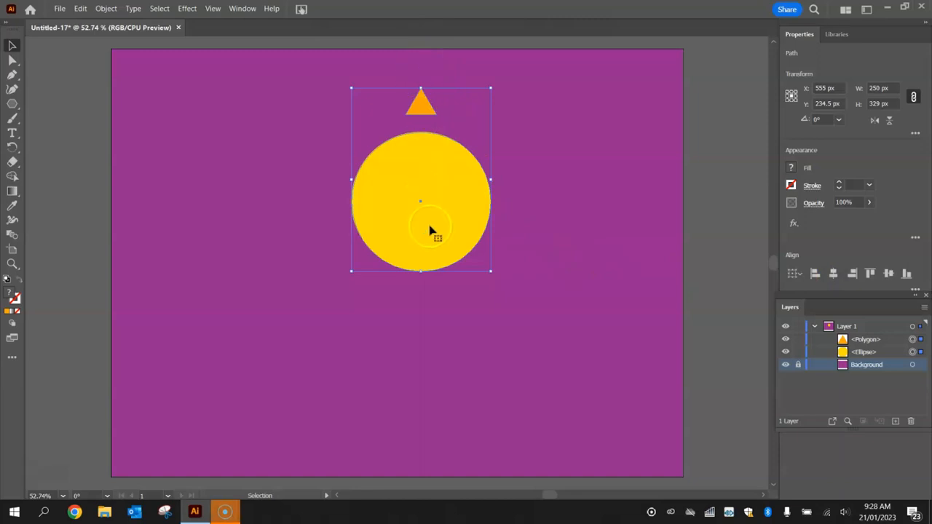
pyautogui.click(626, 245)
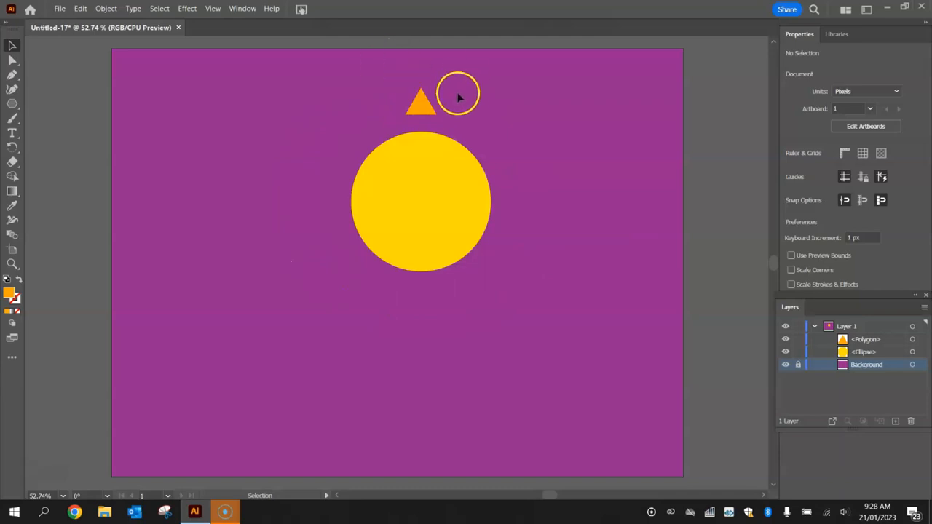
# Step: Copy the orange triangle rotated 45° (360/8) around the circle's centre
pyautogui.click(420, 105)
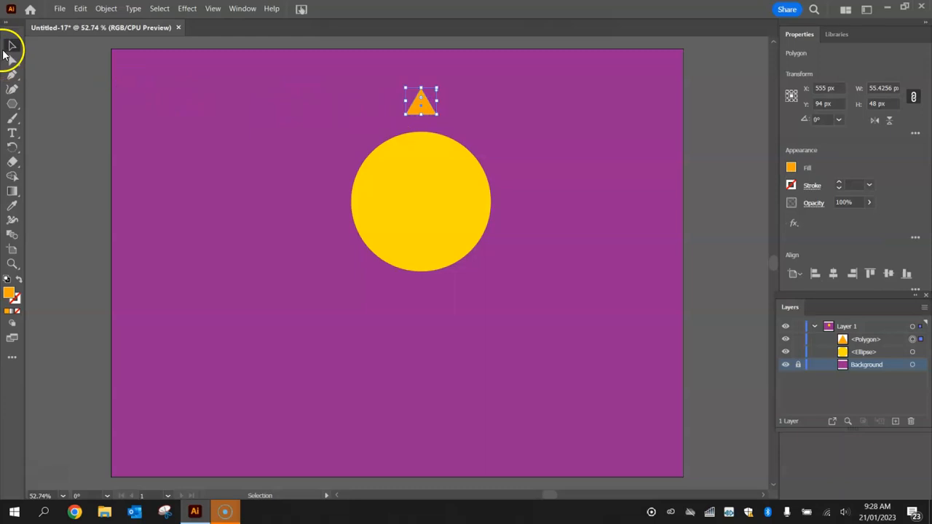
pyautogui.moveTo(12, 148)
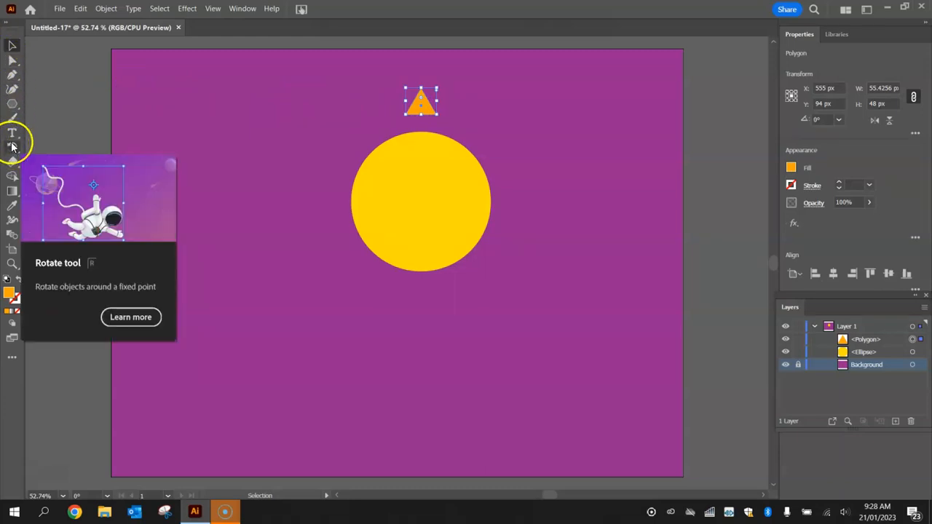
pyautogui.moveTo(15, 150)
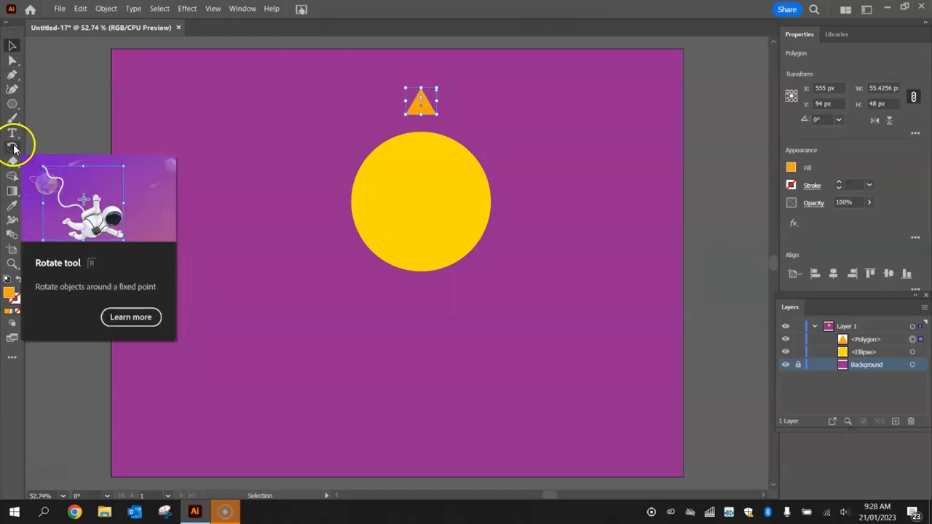
pyautogui.click(12, 148)
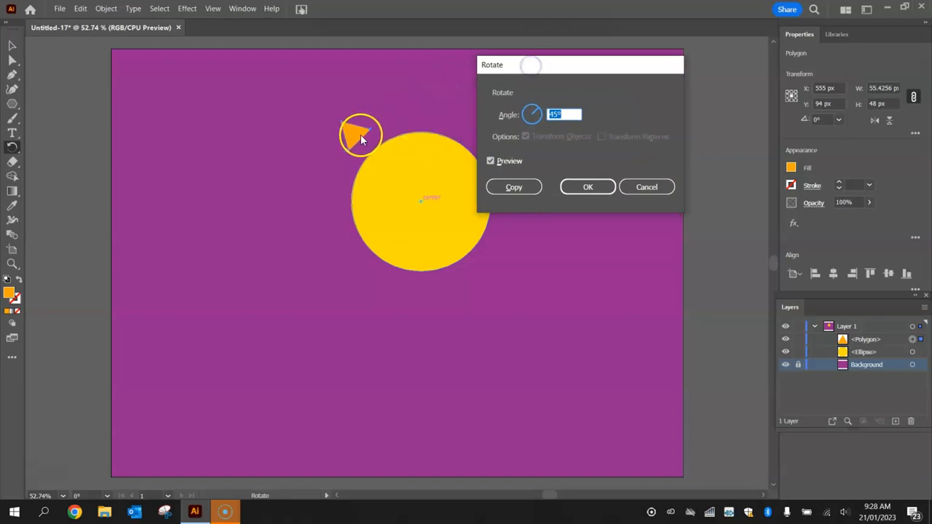
pyautogui.click(564, 114)
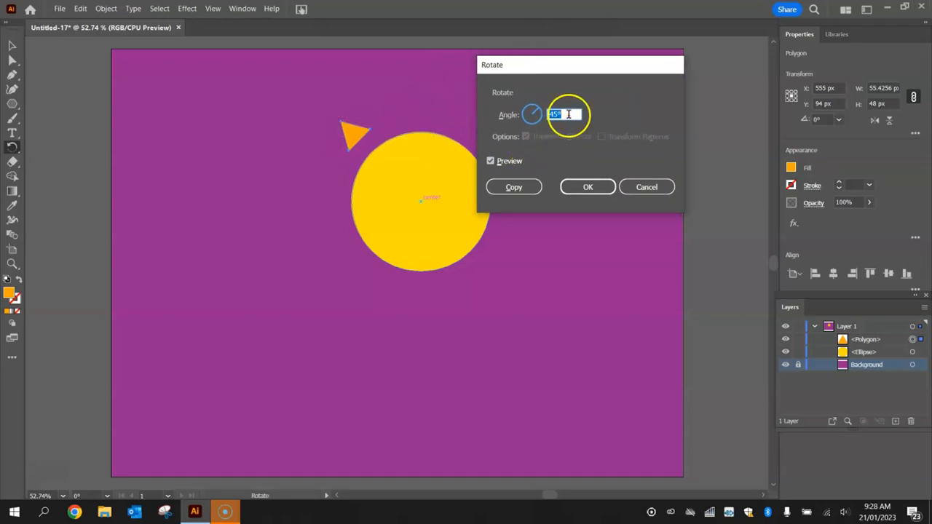
pyautogui.write('360')
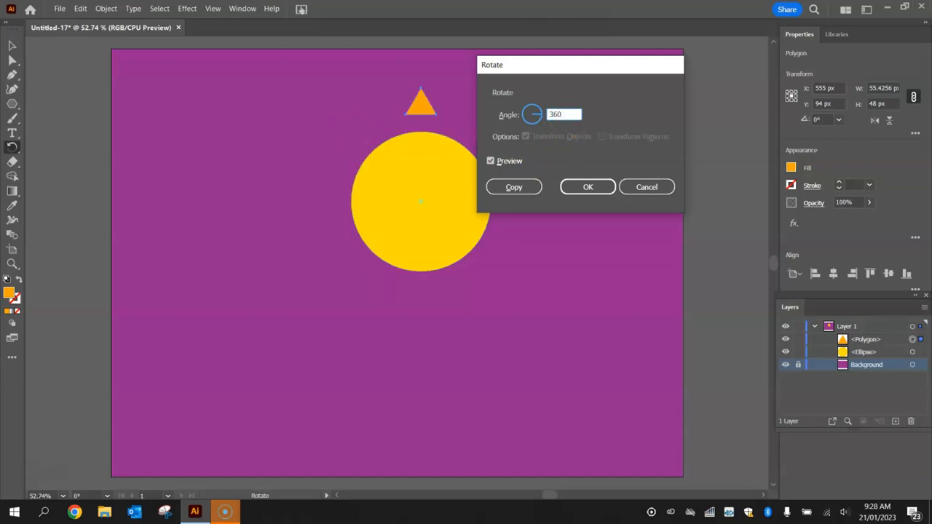
pyautogui.write('/')
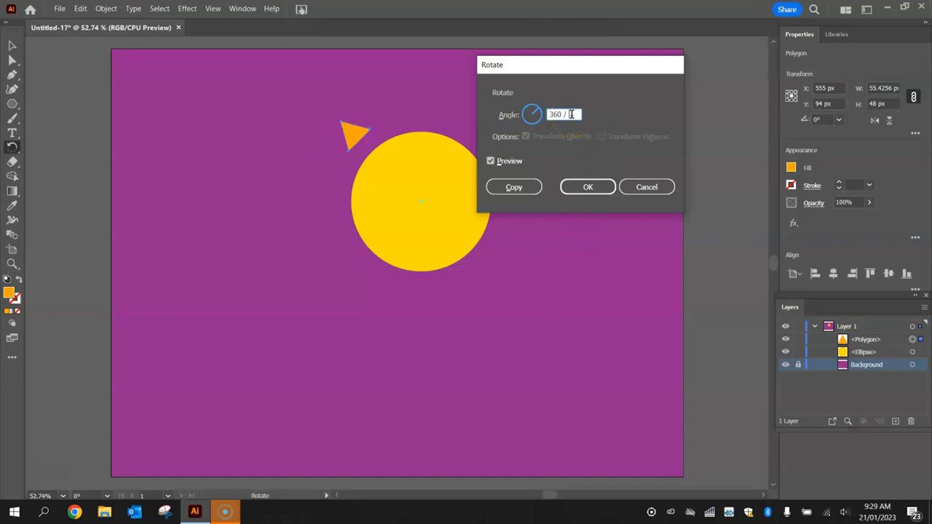
pyautogui.write('8')
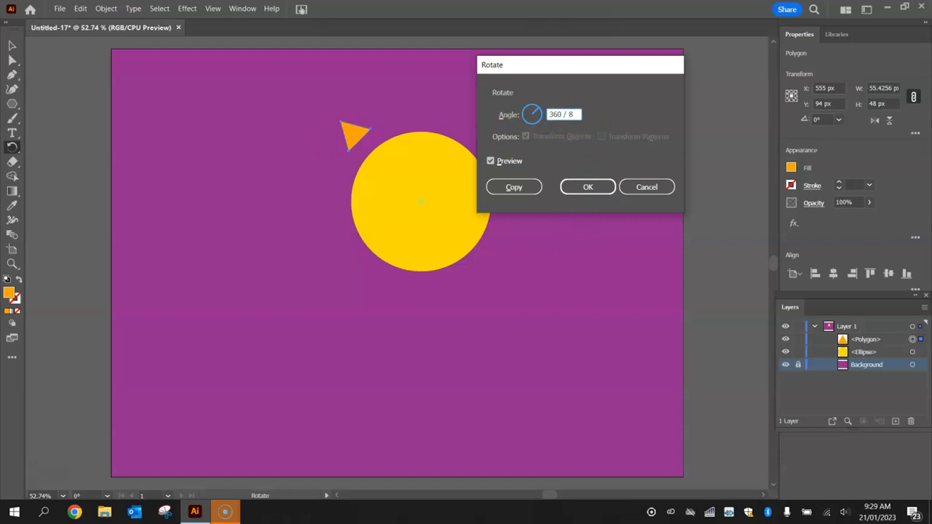
pyautogui.click(574, 114)
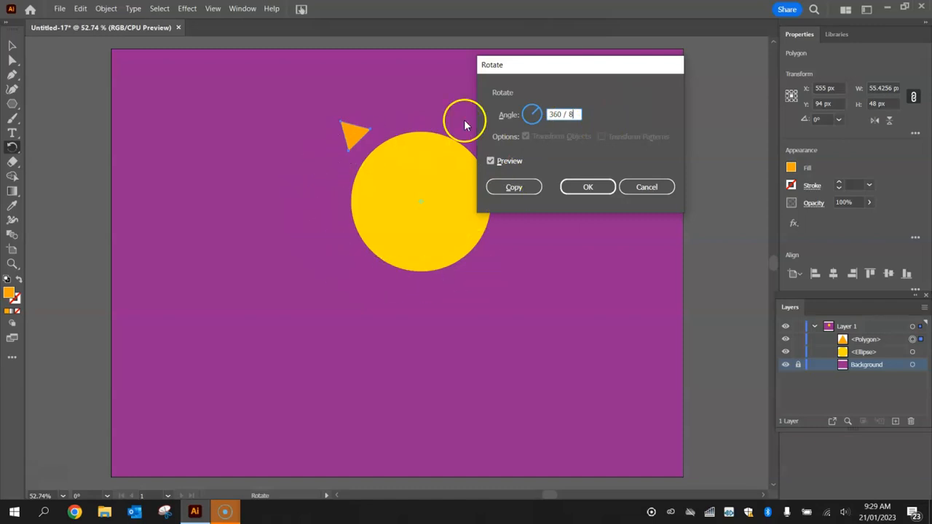
pyautogui.moveTo(510, 134)
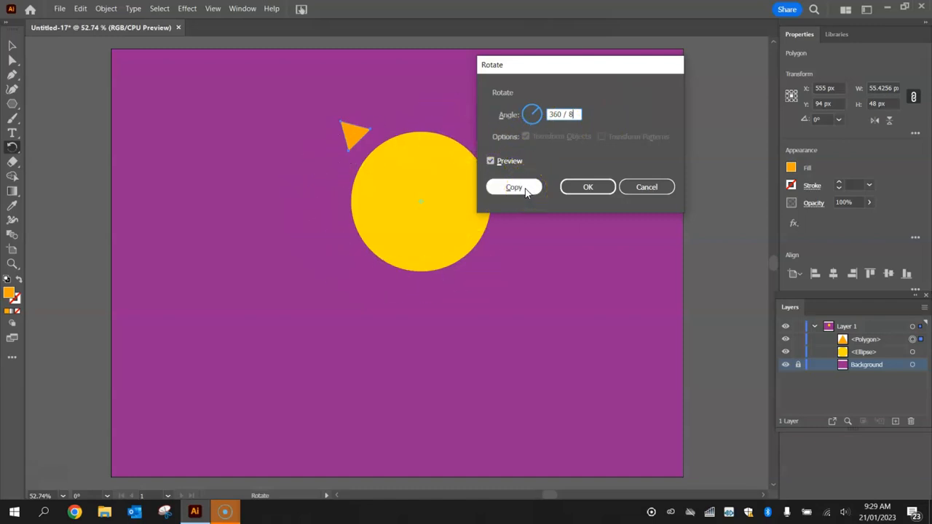
pyautogui.click(514, 187)
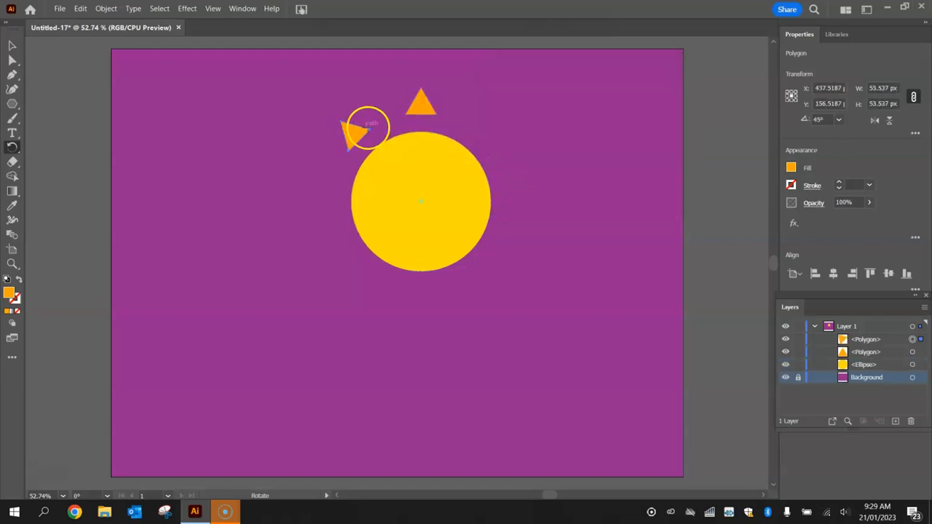
# Step: Repeat the rotated copy until eight orange rays ring the circle
pyautogui.moveTo(357, 132); pyautogui.dragTo(353, 142)
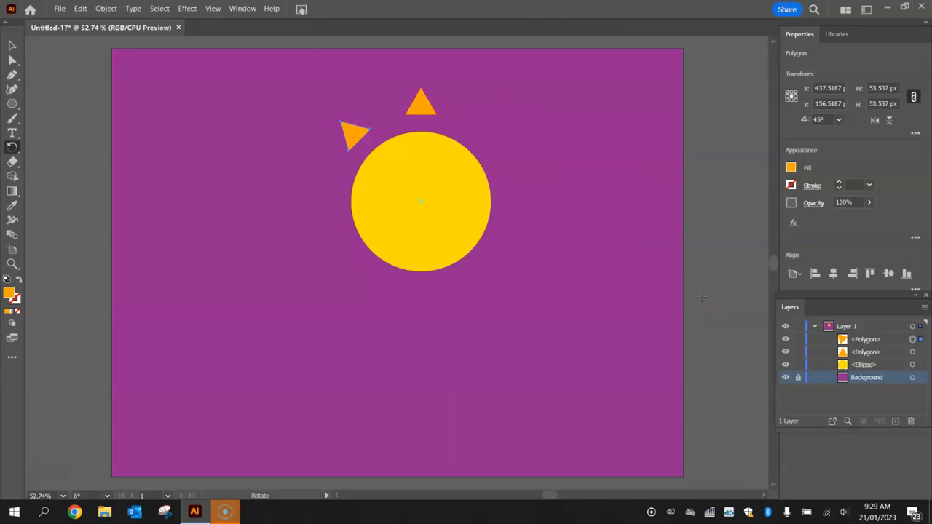
pyautogui.click(351, 135)
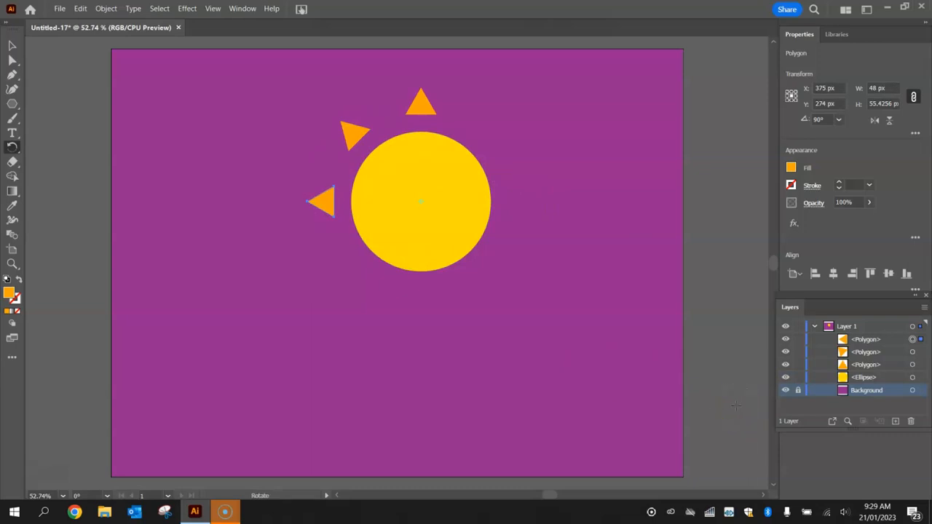
pyautogui.click(322, 202)
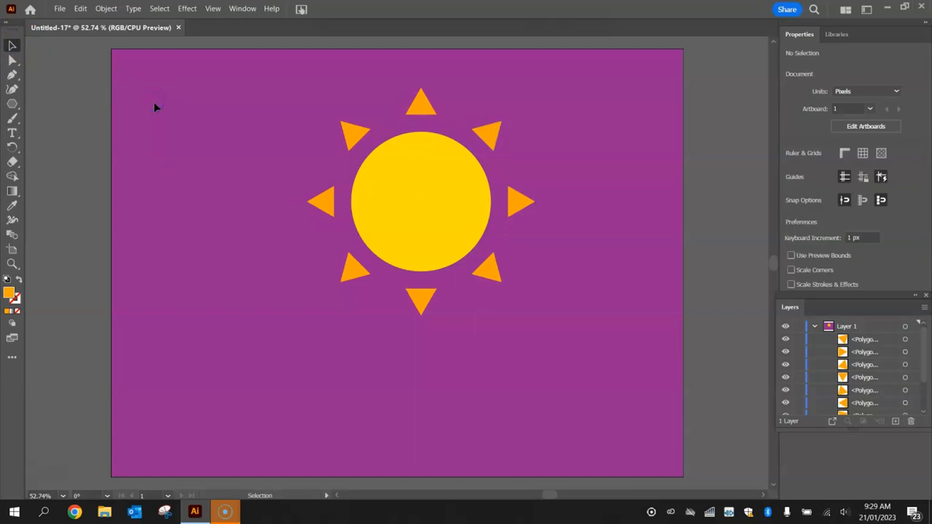
pyautogui.moveTo(471, 95)
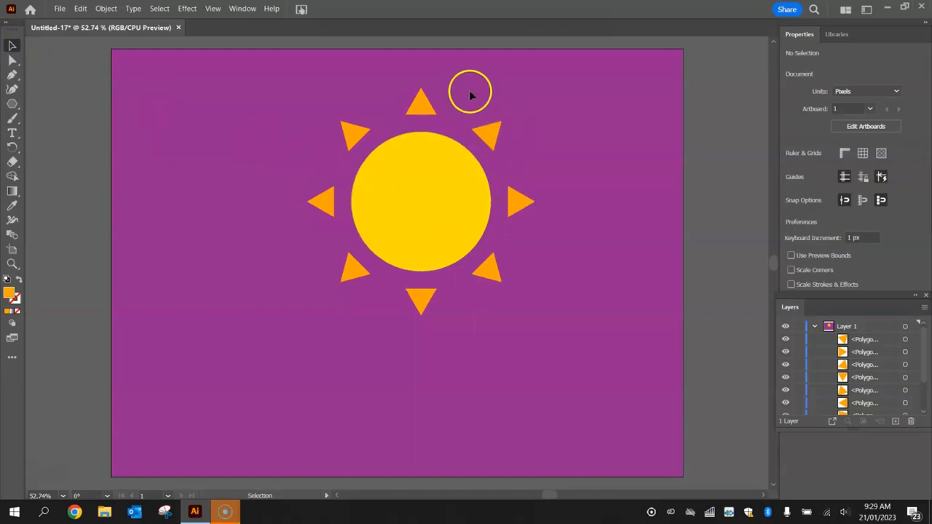
pyautogui.moveTo(506, 253)
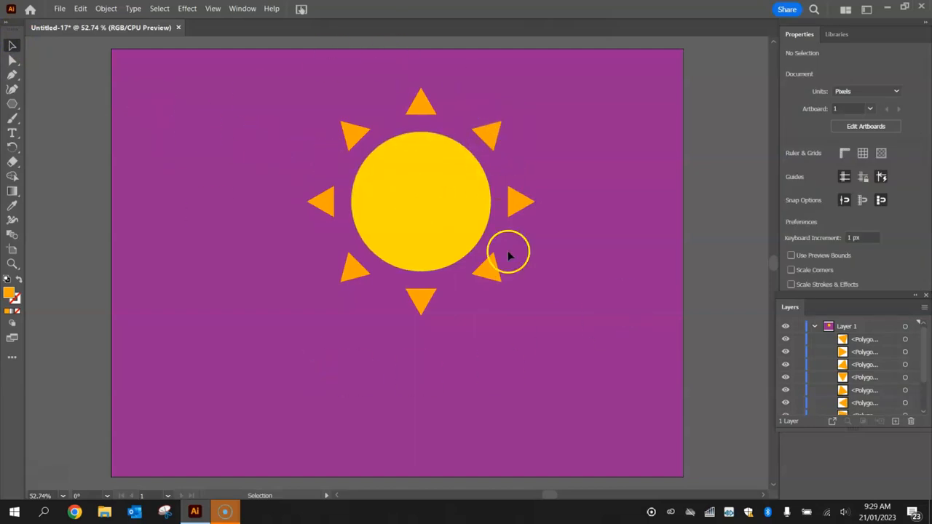
pyautogui.moveTo(248, 62)
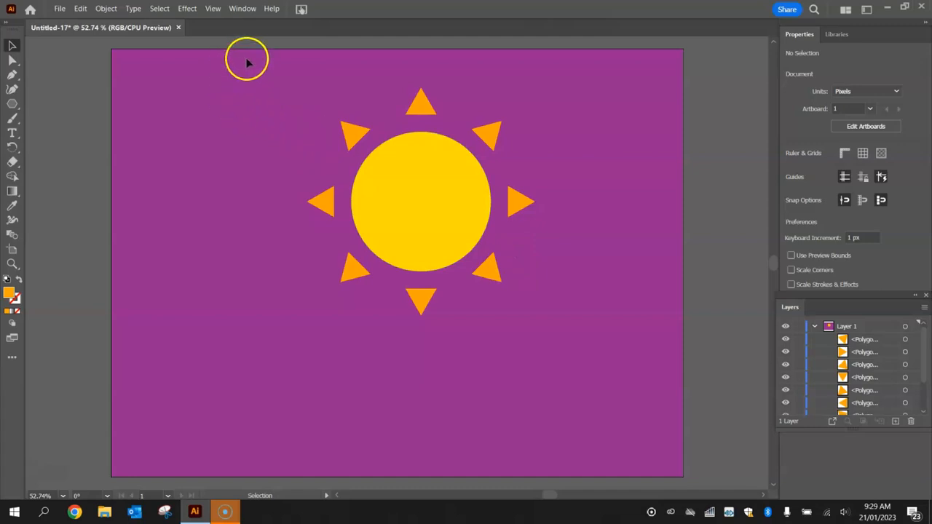
# Step: Group the circle and eight rays, name the group 'Sun 1', and move it top-left
pyautogui.moveTo(240, 59); pyautogui.dragTo(605, 346)
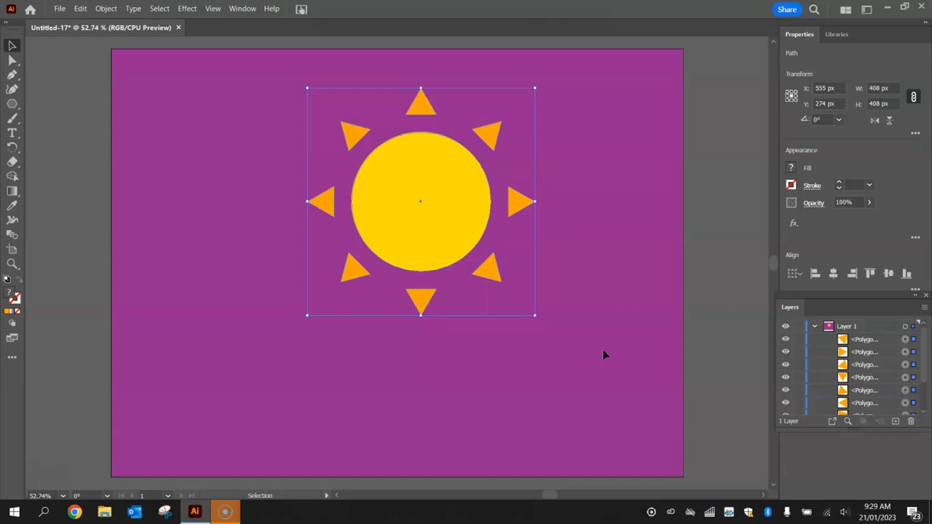
pyautogui.click(13, 71)
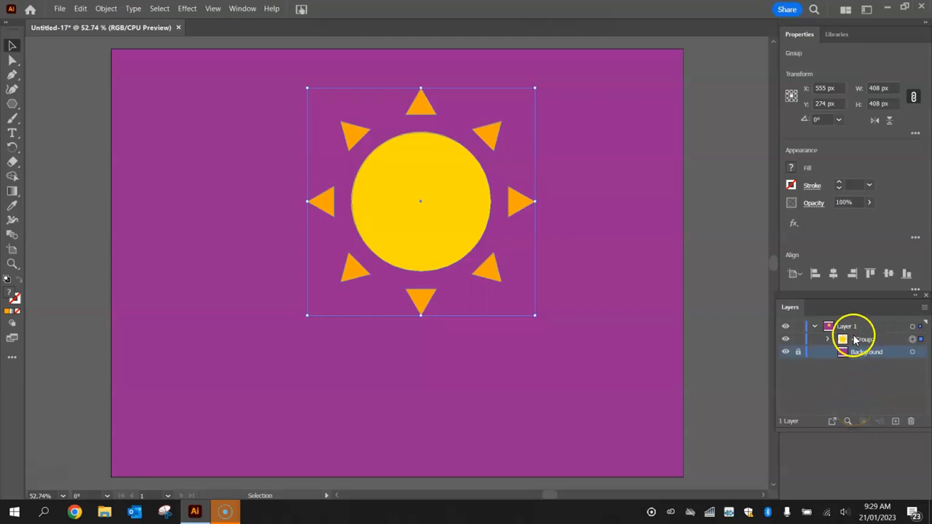
pyautogui.doubleClick(867, 340)
pyautogui.write('Sun 1')
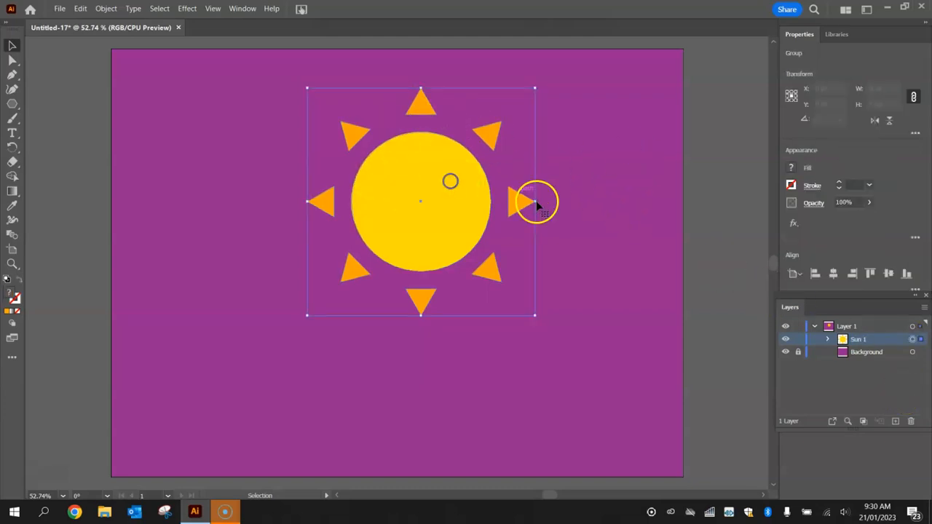
pyautogui.moveTo(525, 200); pyautogui.dragTo(295, 167)
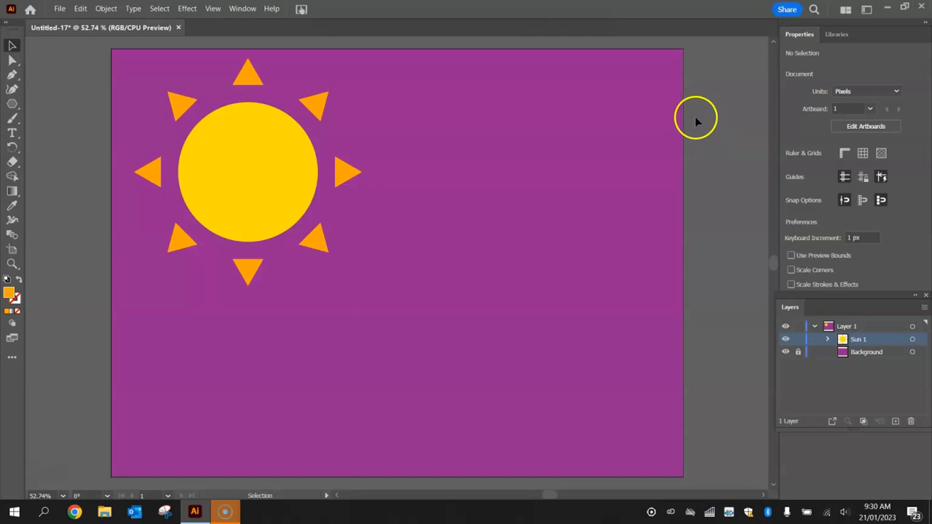
pyautogui.moveTo(11, 109)
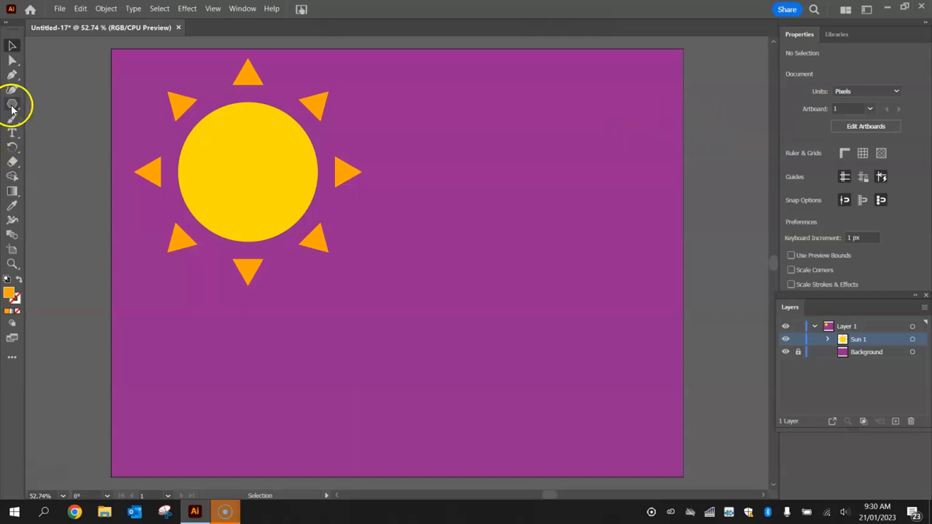
# Step: Draw yellow circles of exactly 200, 250 and 300 px with the Ellipse tool
pyautogui.click(13, 104)
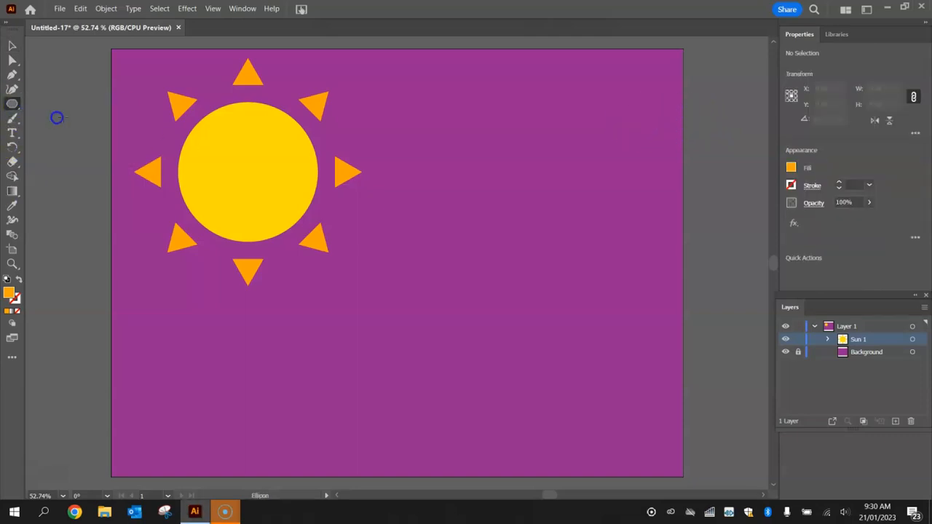
pyautogui.click(791, 168)
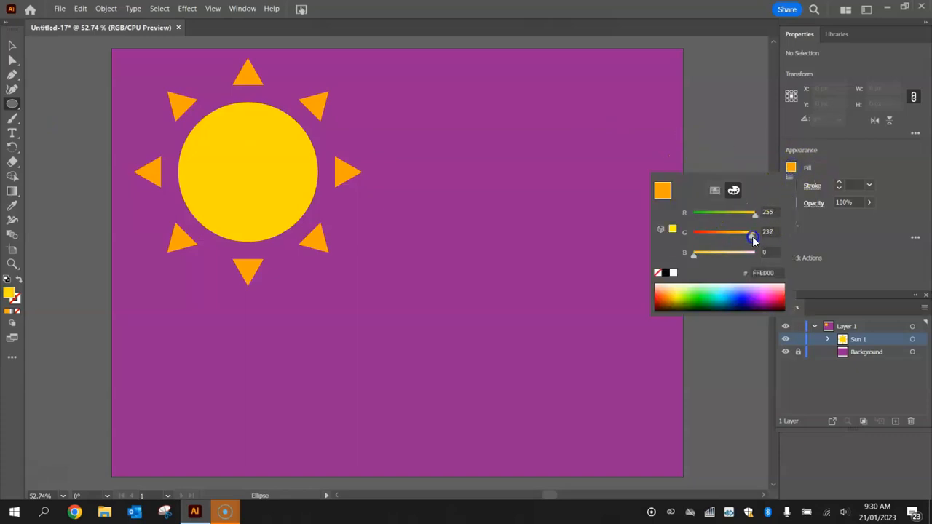
pyautogui.moveTo(752, 232); pyautogui.dragTo(750, 232)
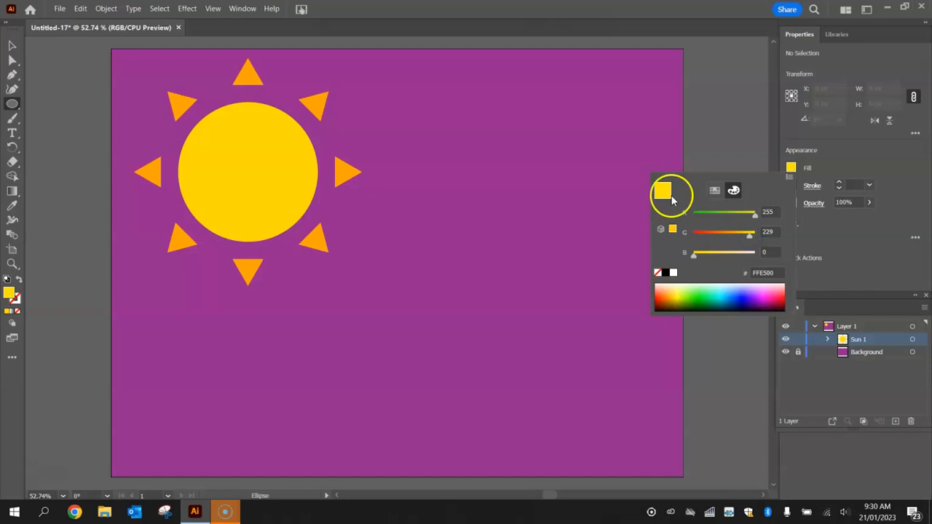
pyautogui.click(536, 249)
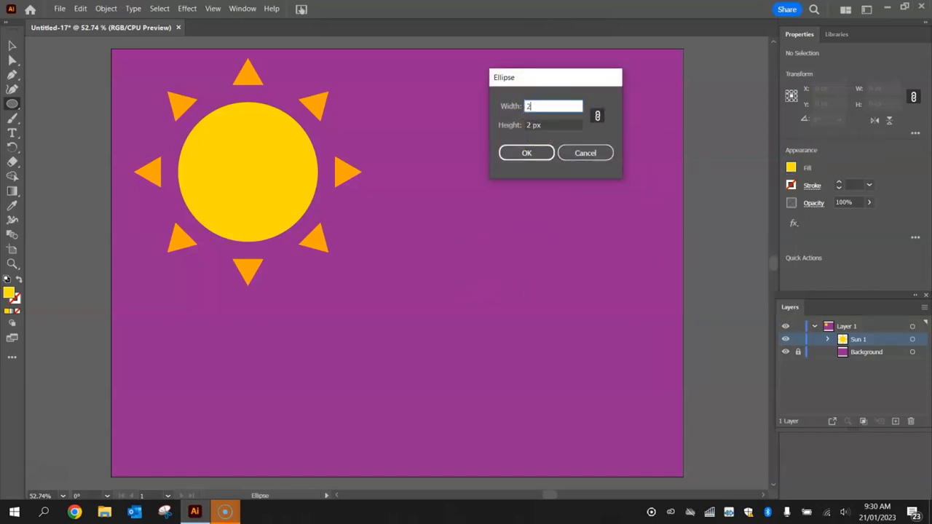
pyautogui.click(525, 153)
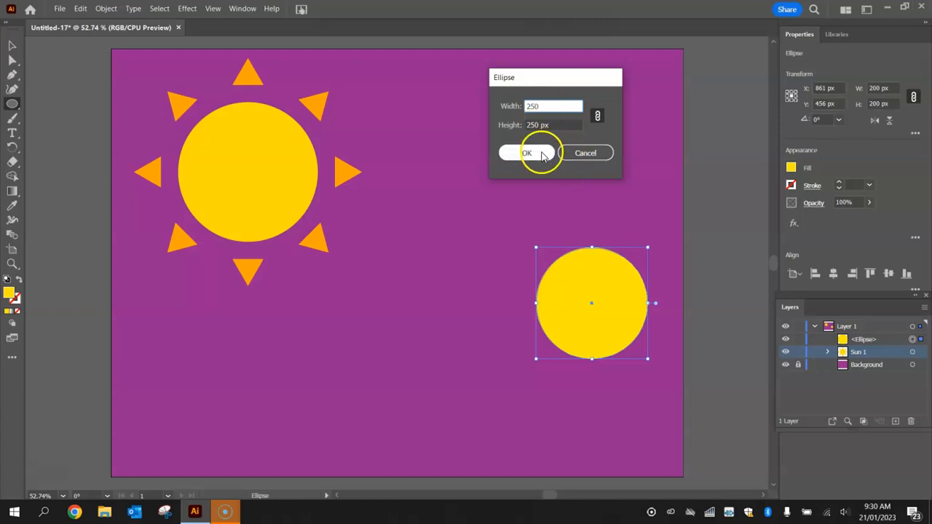
pyautogui.click(526, 153)
pyautogui.write('300')
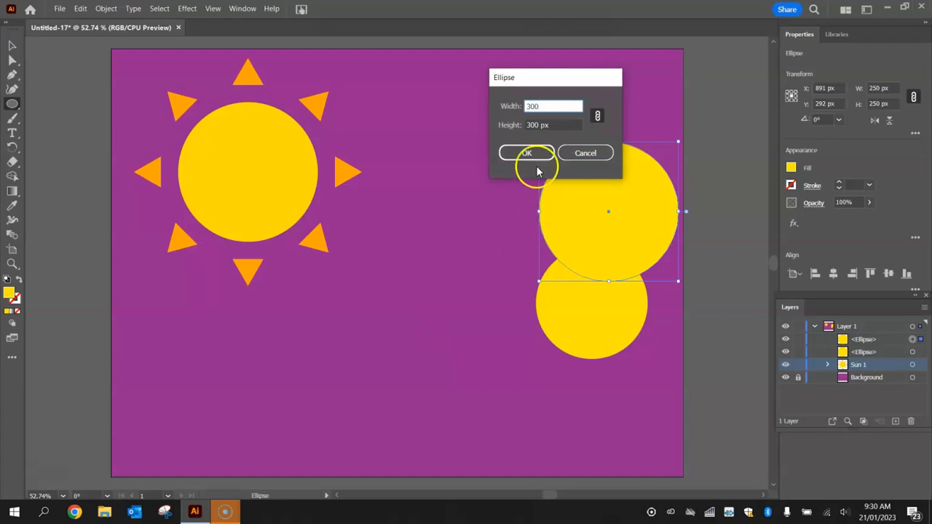
pyautogui.click(526, 153)
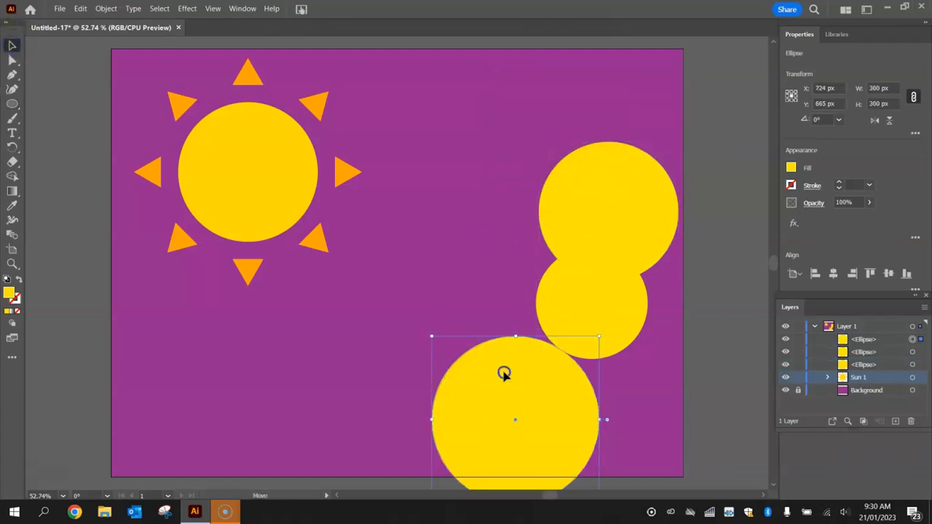
# Step: Move the 300 px circle upward and fill it orange (FF7900)
pyautogui.moveTo(516, 419); pyautogui.dragTo(498, 346)
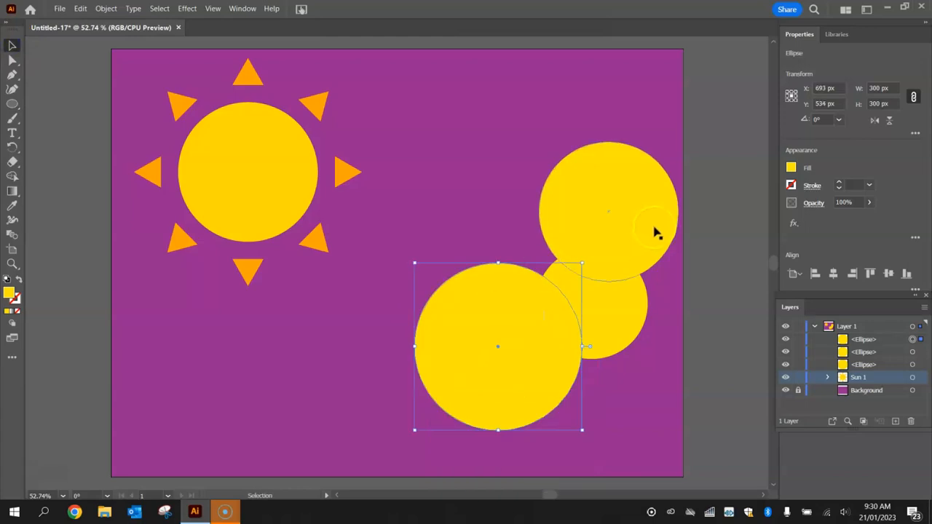
pyautogui.click(792, 168)
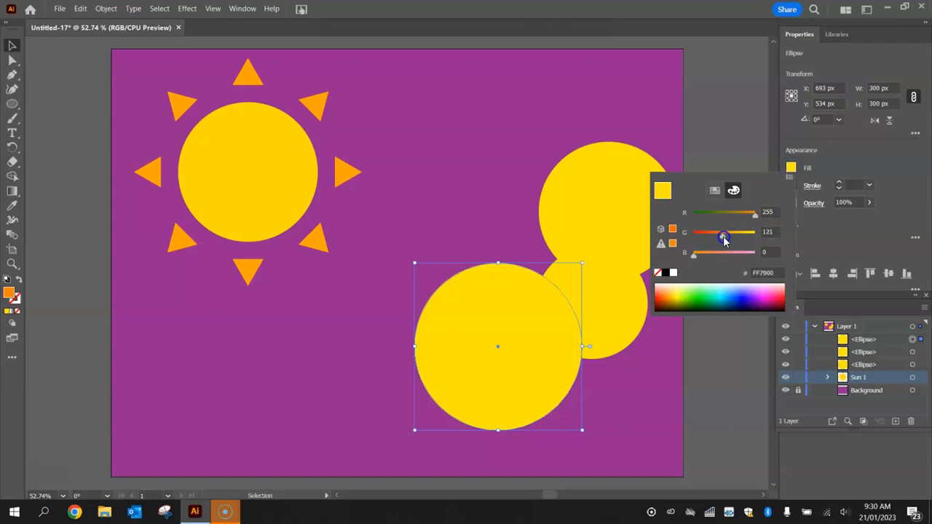
pyautogui.moveTo(723, 238); pyautogui.dragTo(726, 238)
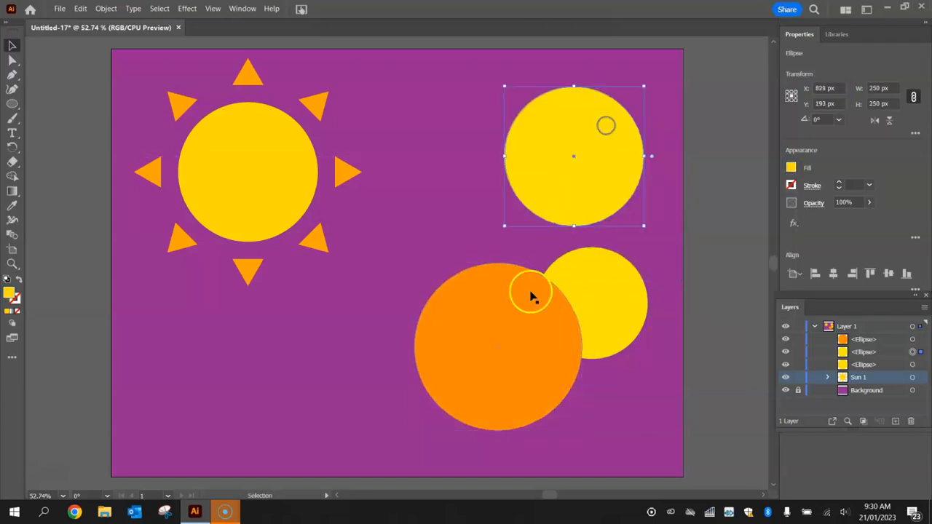
# Step: Move the orange circle lower left and fill the 250 px circle golden yellow-orange (FFC300)
pyautogui.moveTo(532, 295); pyautogui.dragTo(429, 365)
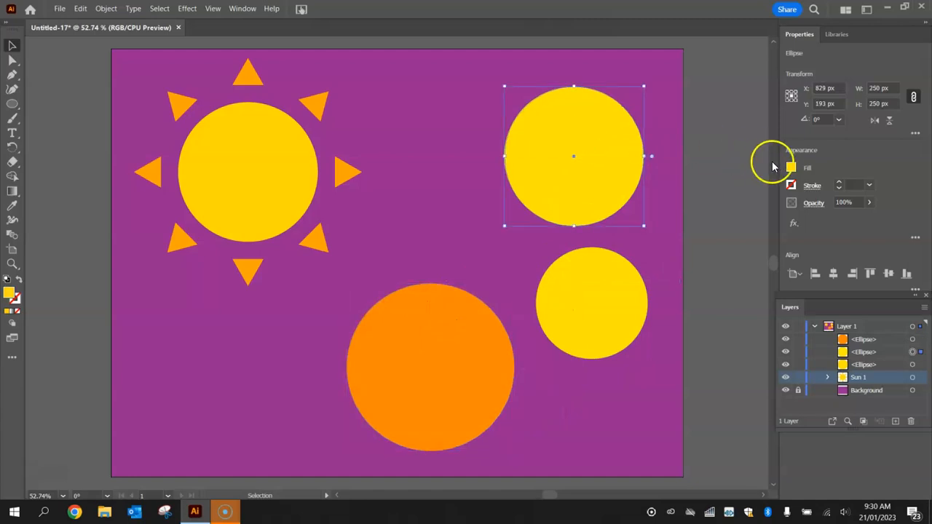
pyautogui.click(791, 168)
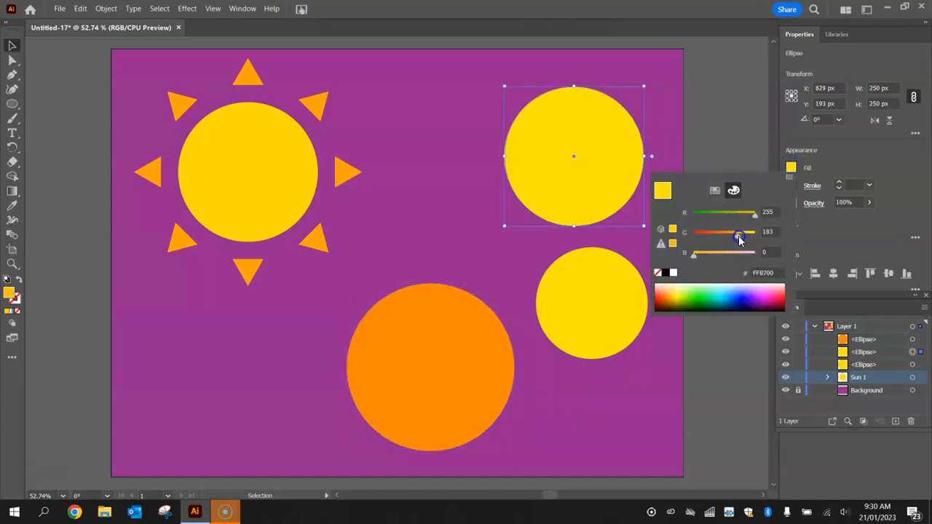
pyautogui.moveTo(739, 233); pyautogui.dragTo(743, 241)
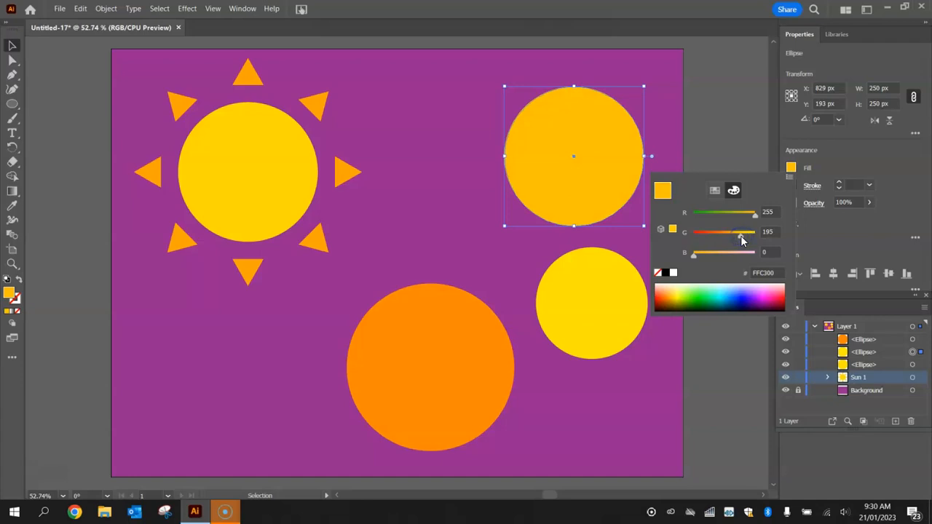
pyautogui.click(689, 198)
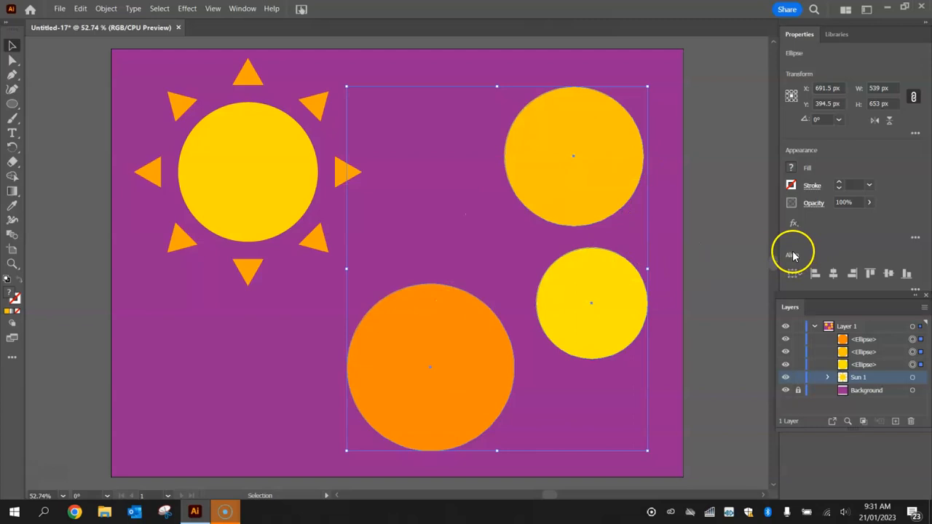
pyautogui.moveTo(832, 273)
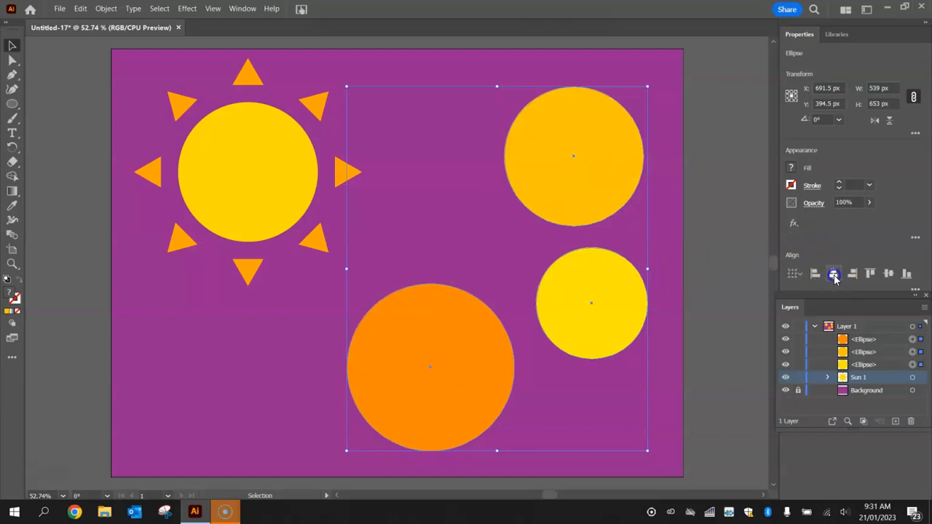
# Step: Apply Horizontal Align Center and Vertical Align Center to the three circles
pyautogui.click(833, 273)
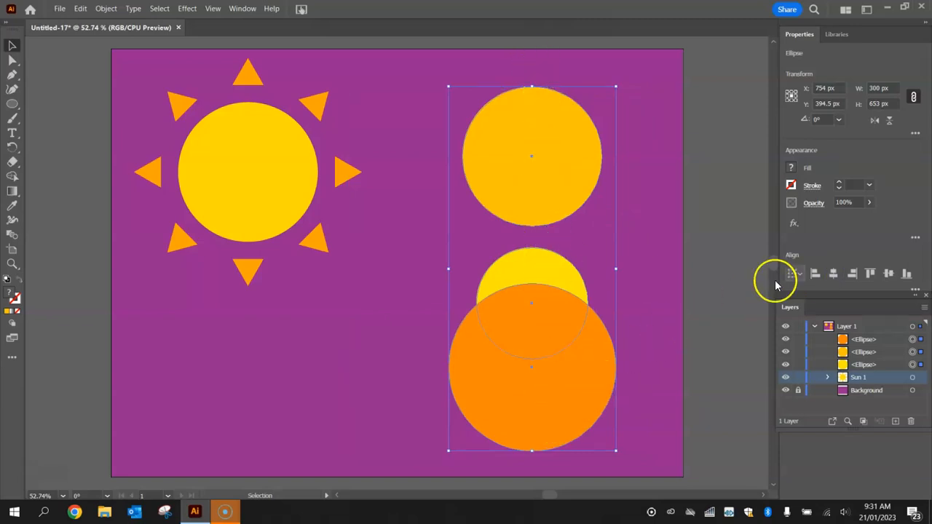
pyautogui.moveTo(889, 273)
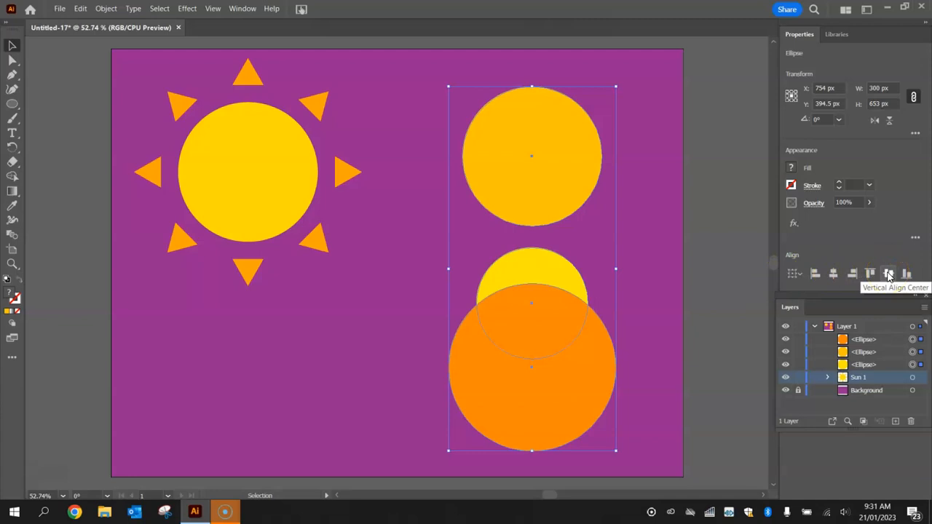
pyautogui.click(888, 273)
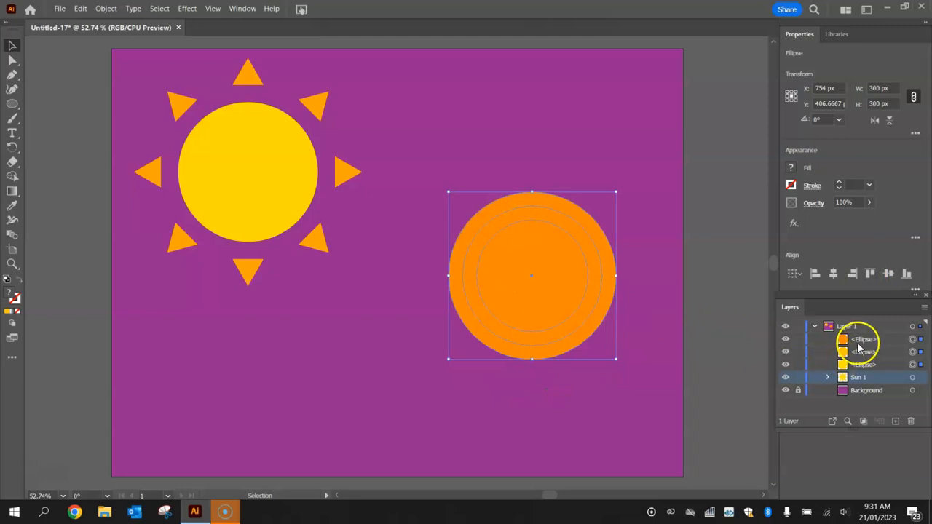
pyautogui.moveTo(820, 315)
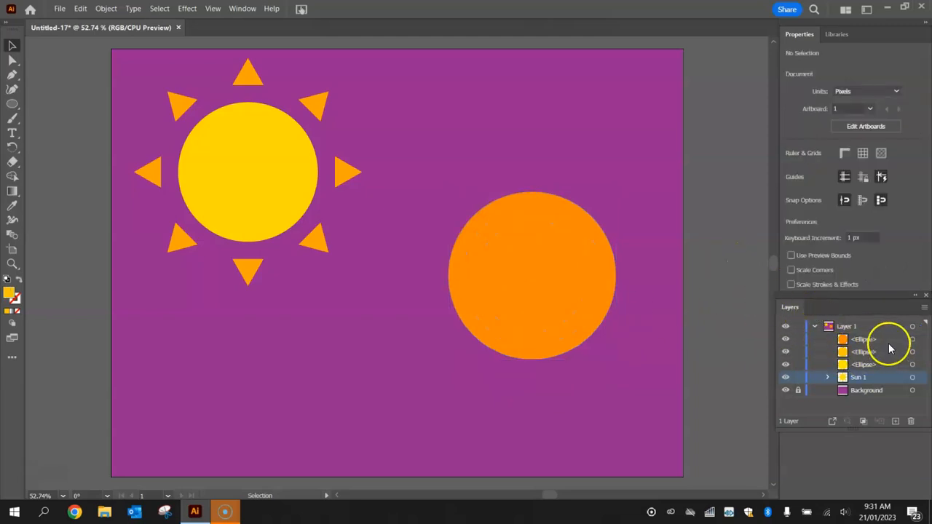
# Step: Reorder the ellipse layers: orange circle at the bottom, yellow circle on top
pyautogui.click(861, 339)
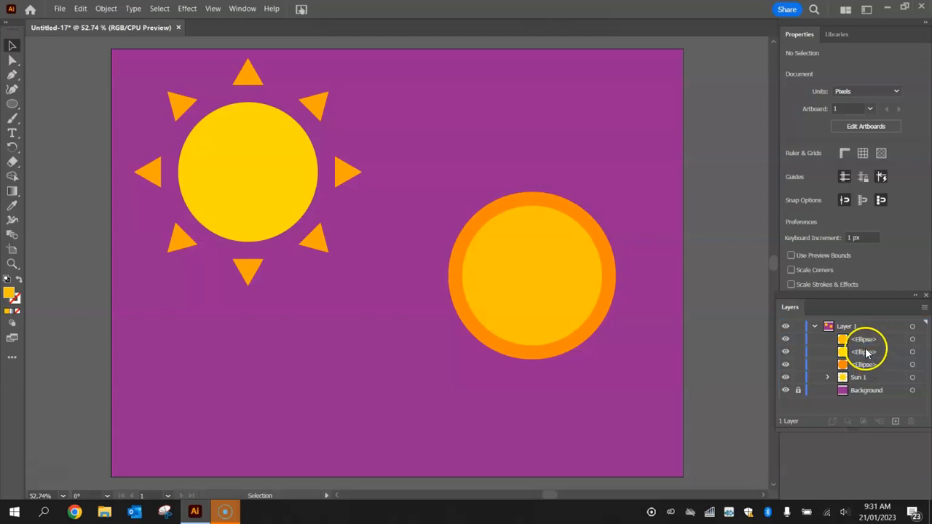
pyautogui.click(864, 351)
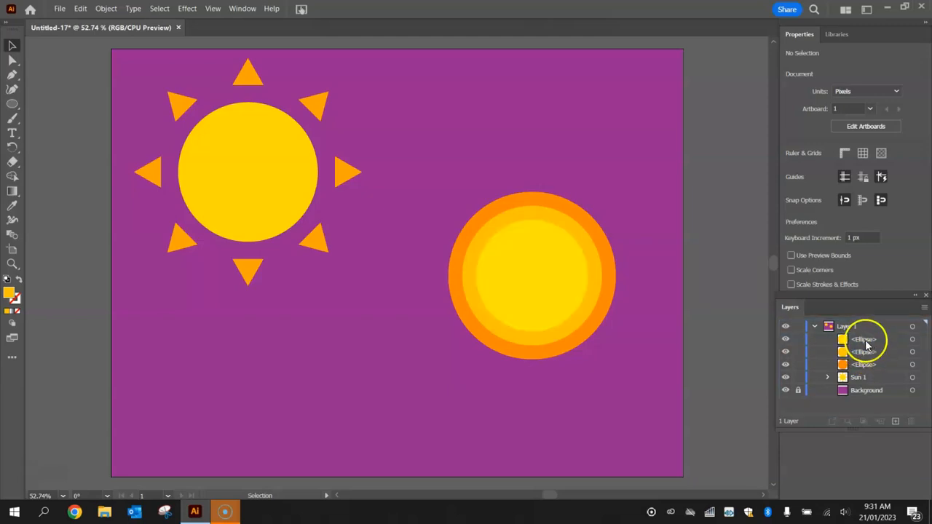
pyautogui.click(856, 339)
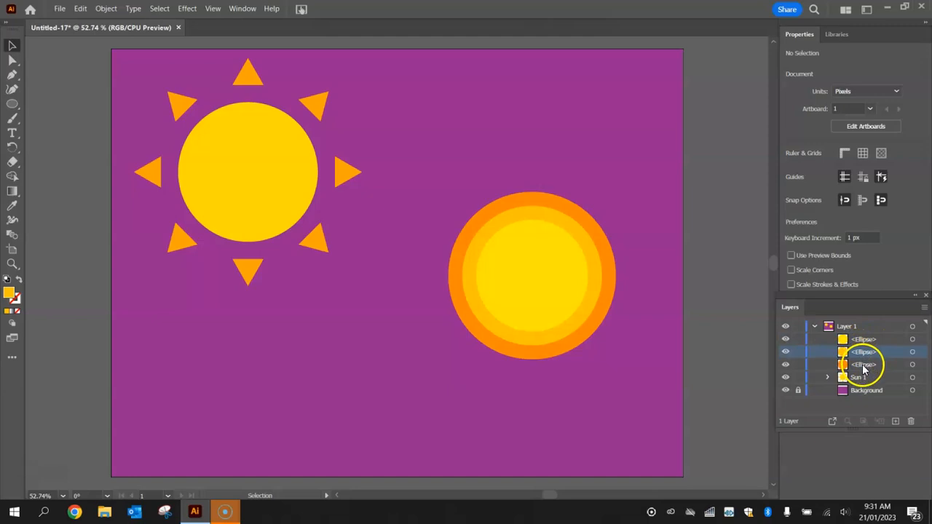
pyautogui.click(863, 364)
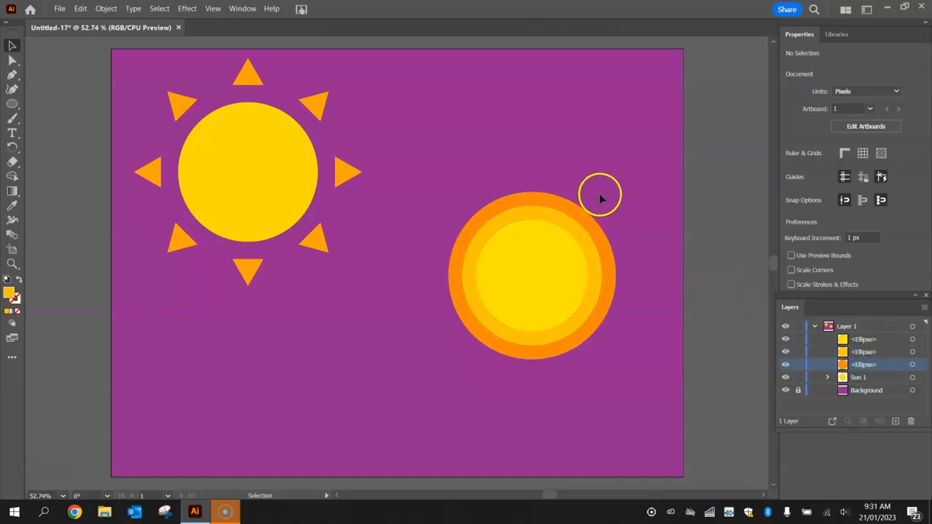
pyautogui.moveTo(612, 210)
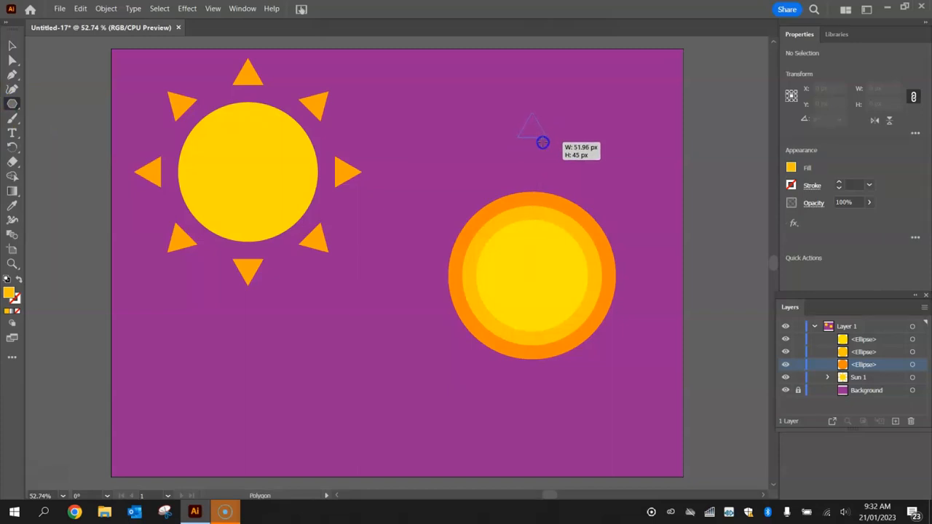
# Step: Fill the triangle red-orange FF4700 and move it onto the circles' top edge
pyautogui.click(792, 167)
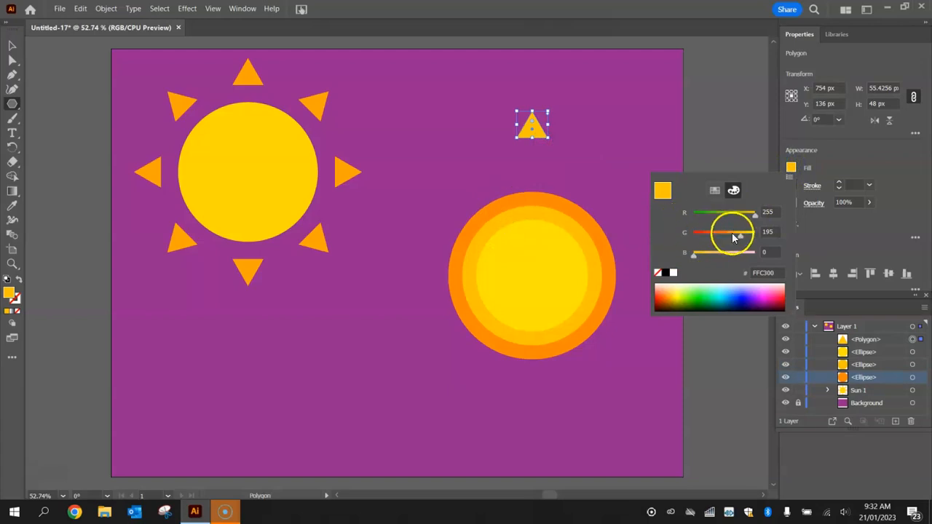
pyautogui.moveTo(733, 232); pyautogui.dragTo(710, 240)
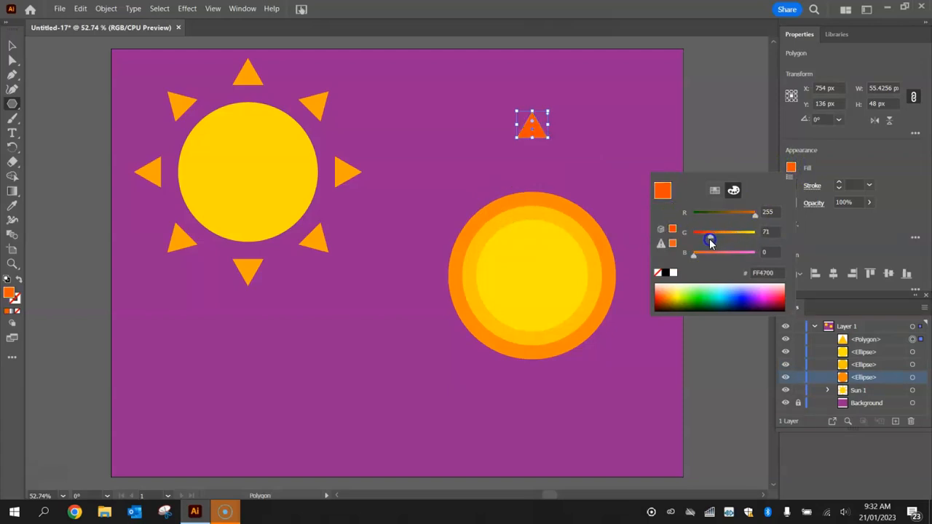
pyautogui.moveTo(714, 242); pyautogui.dragTo(710, 242)
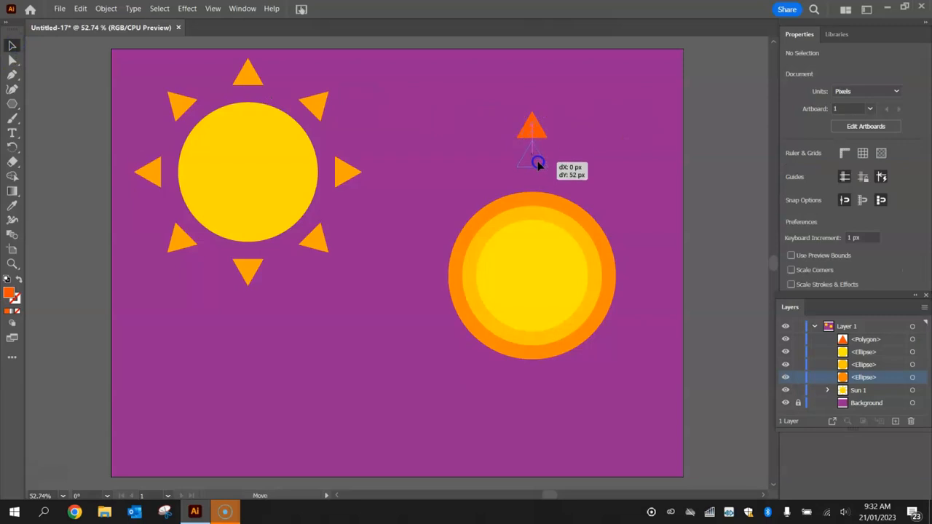
pyautogui.moveTo(535, 162); pyautogui.dragTo(537, 195)
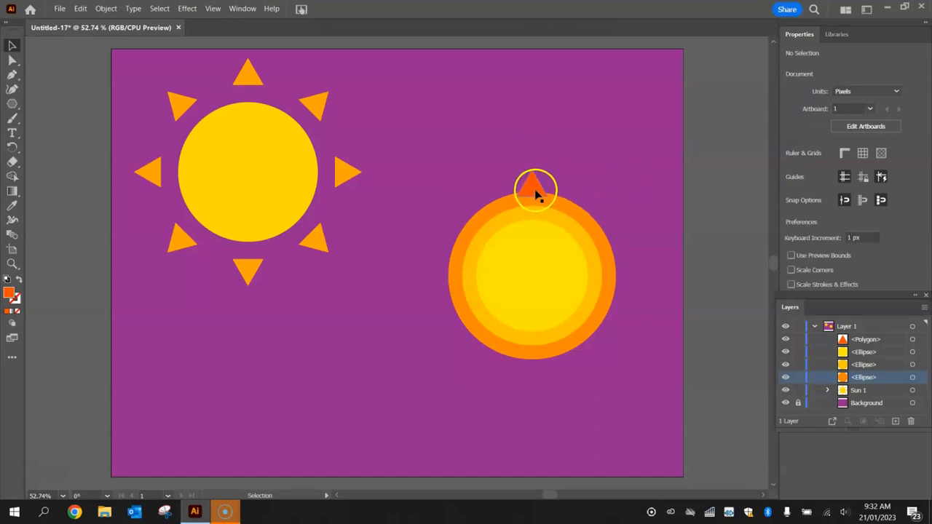
pyautogui.click(866, 339)
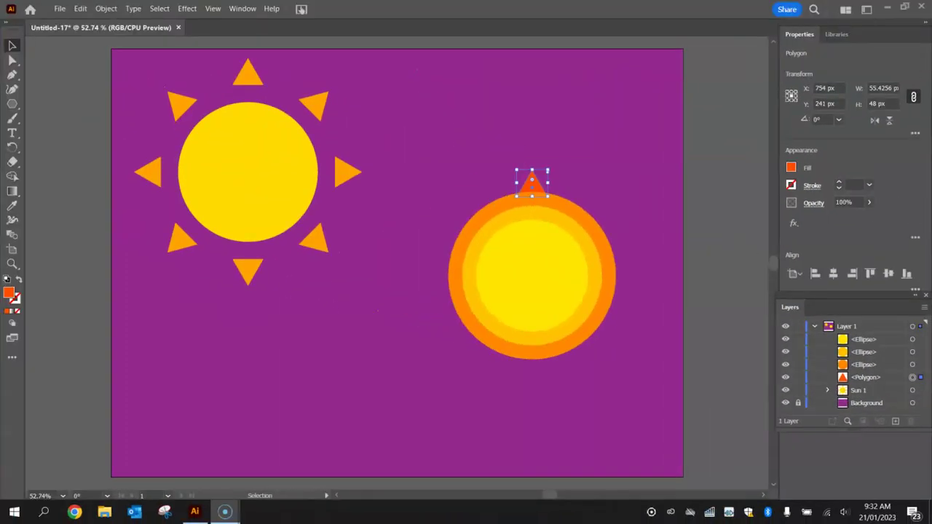
pyautogui.moveTo(568, 159)
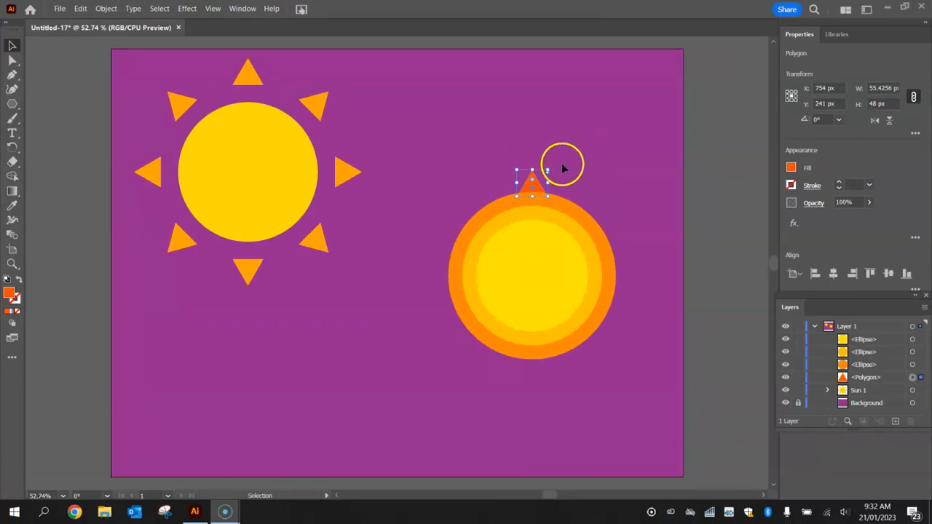
pyautogui.moveTo(61, 180)
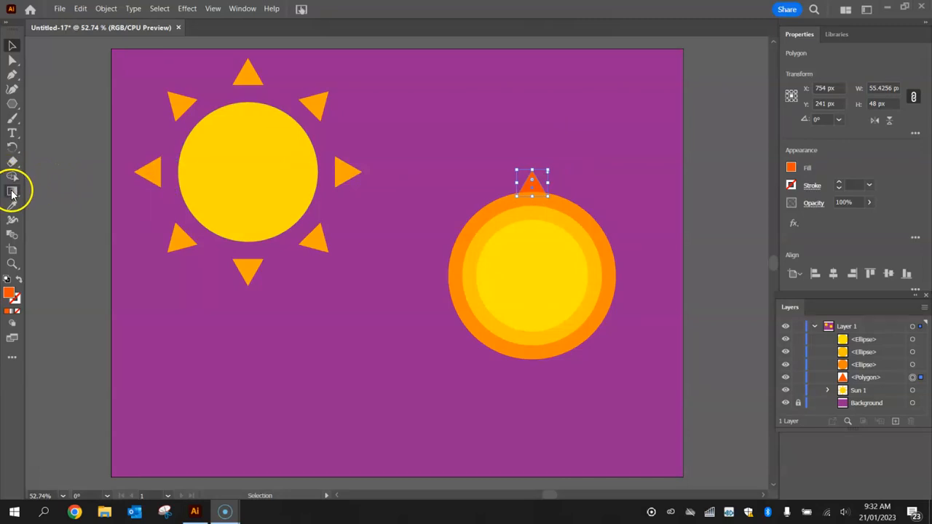
pyautogui.moveTo(12, 193)
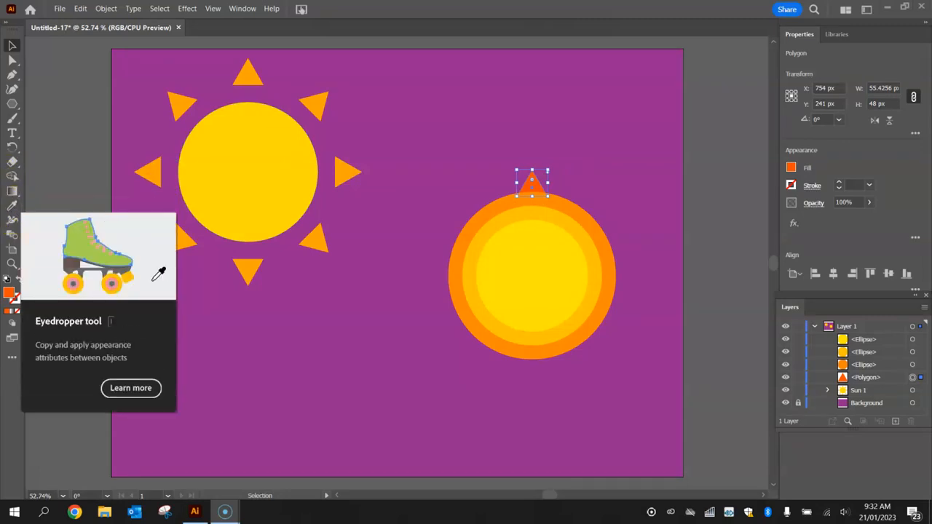
# Step: Rotate a copy of the triangle ray by 360/30 around the circles' centre
pyautogui.click(10, 149)
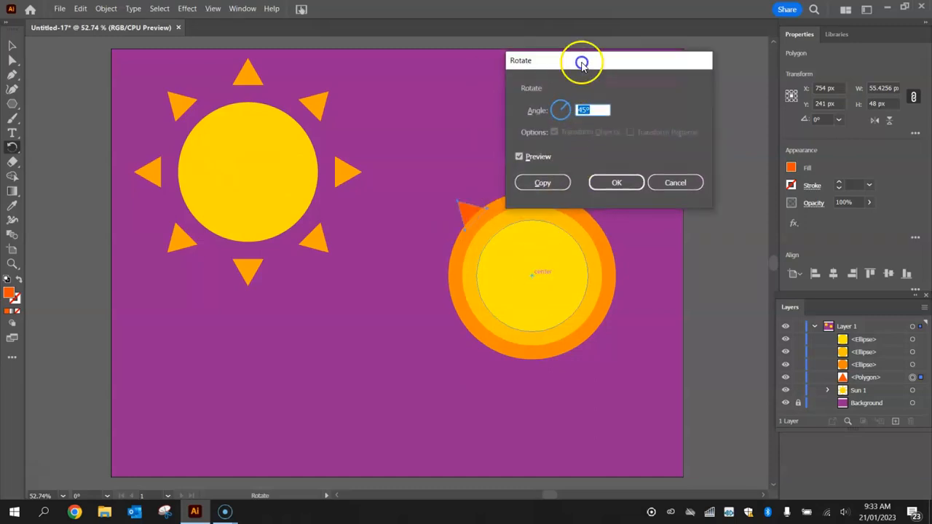
pyautogui.moveTo(582, 61); pyautogui.dragTo(661, 31)
pyautogui.write('360 /')
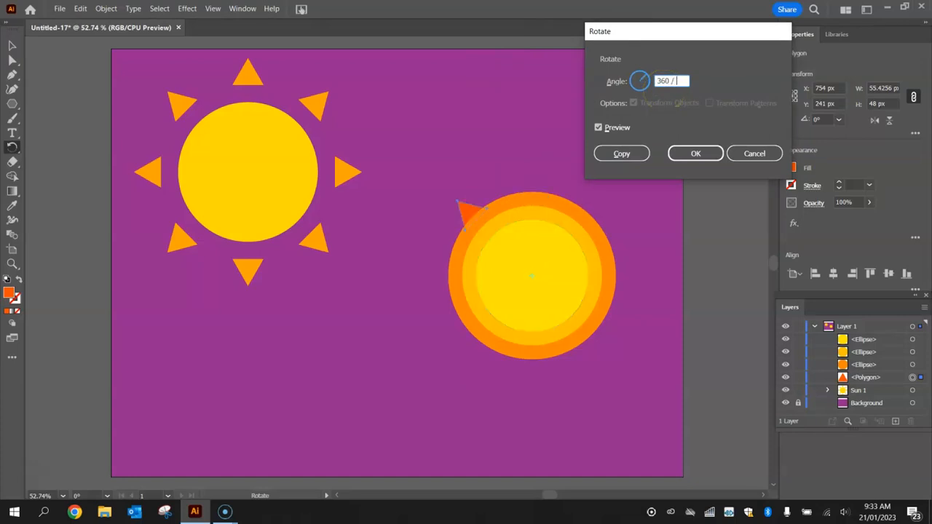
pyautogui.write('30')
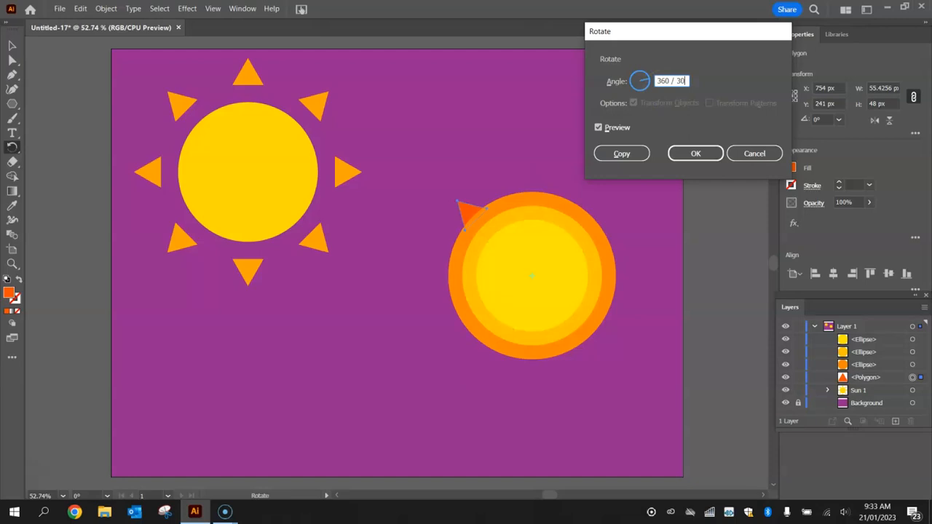
pyautogui.moveTo(567, 163)
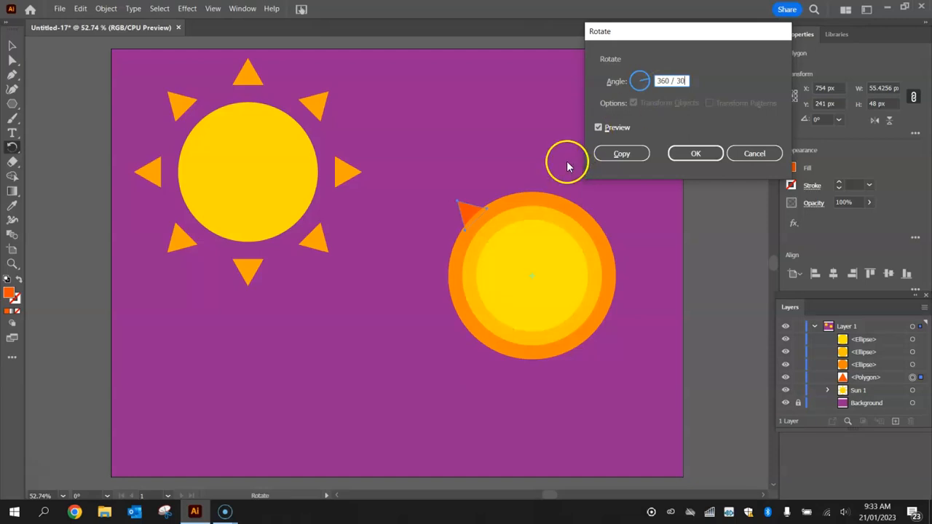
pyautogui.moveTo(646, 313)
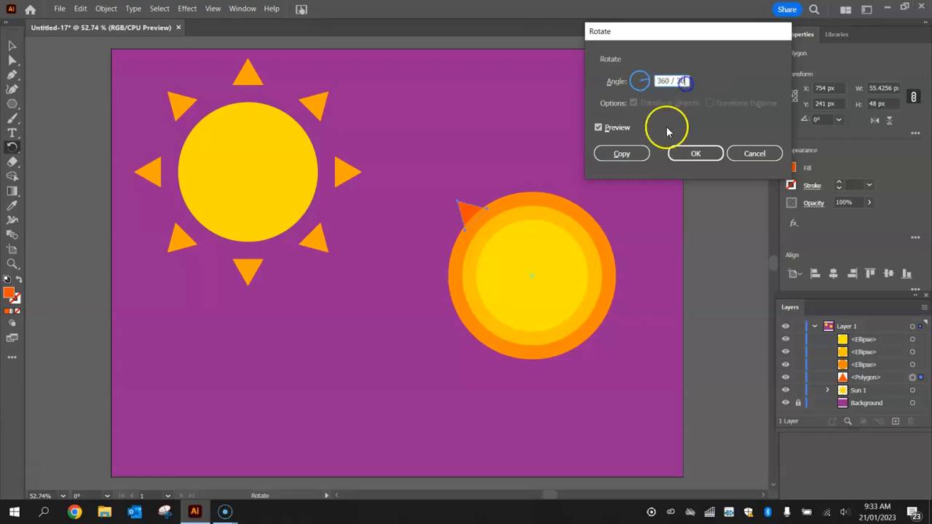
pyautogui.click(621, 153)
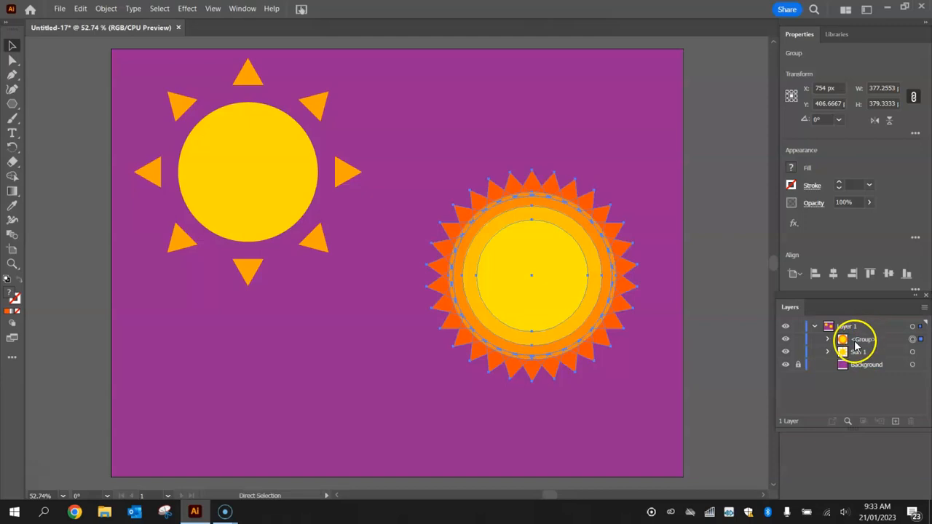
# Step: Rename the rays-and-circles group to 'Sun 2' and deselect it
pyautogui.doubleClick(866, 339)
pyautogui.write('Sun 2')
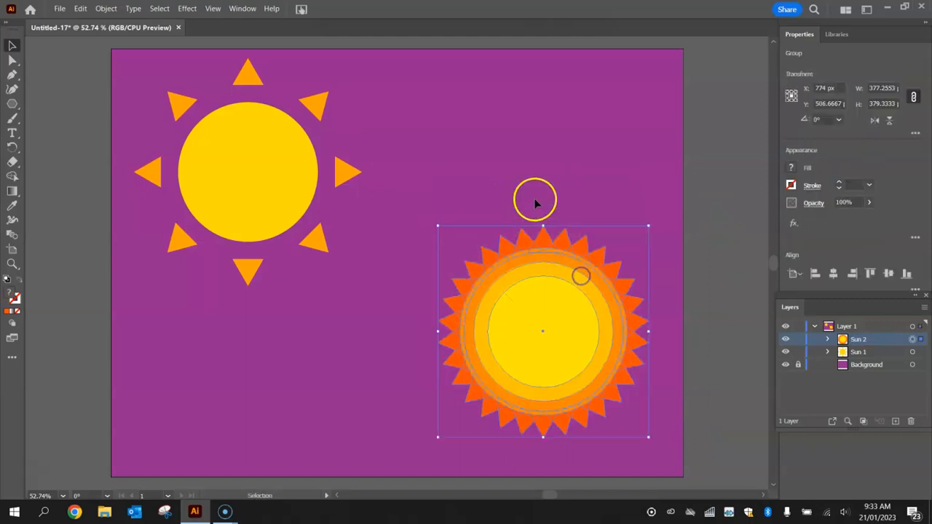
pyautogui.click(694, 153)
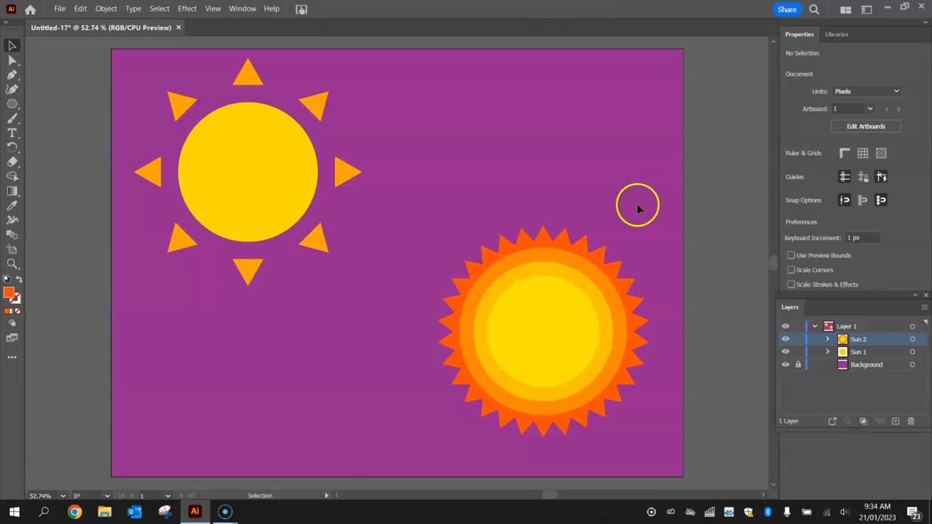
pyautogui.moveTo(517, 254)
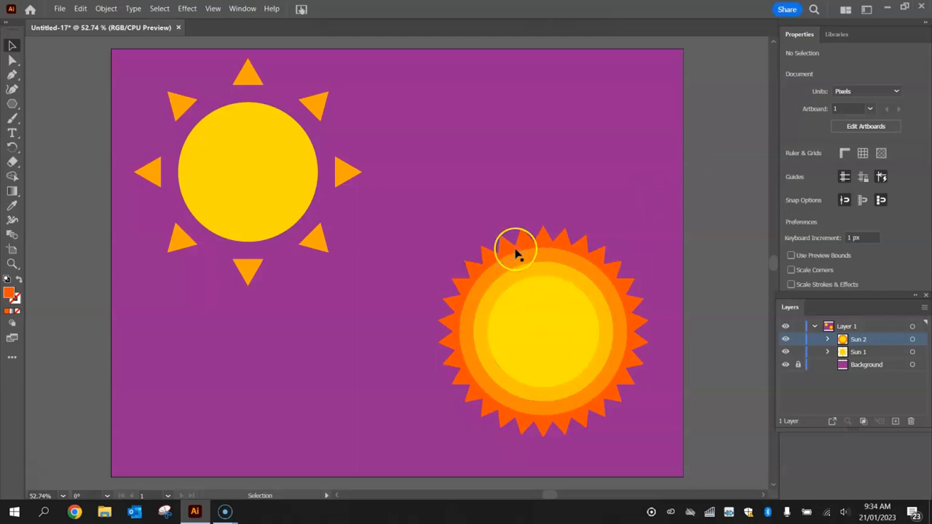
pyautogui.moveTo(187, 360)
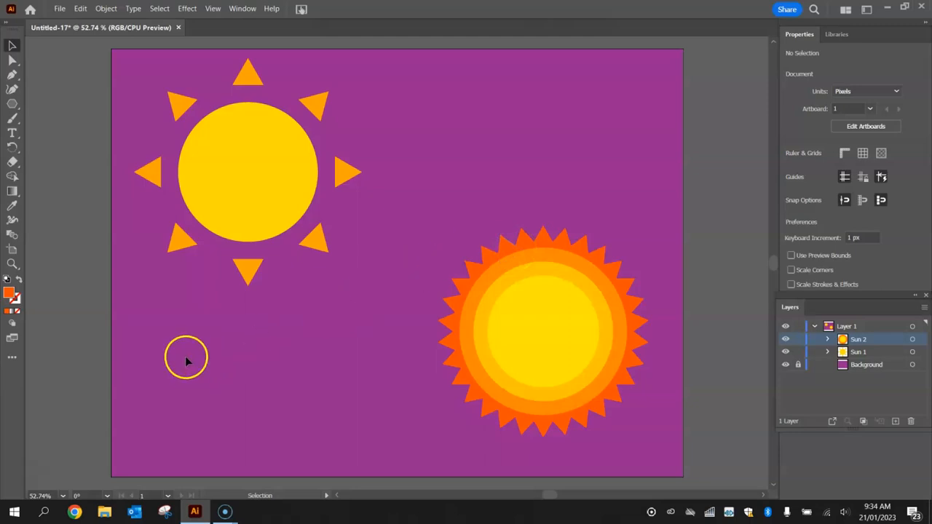
pyautogui.moveTo(76, 413)
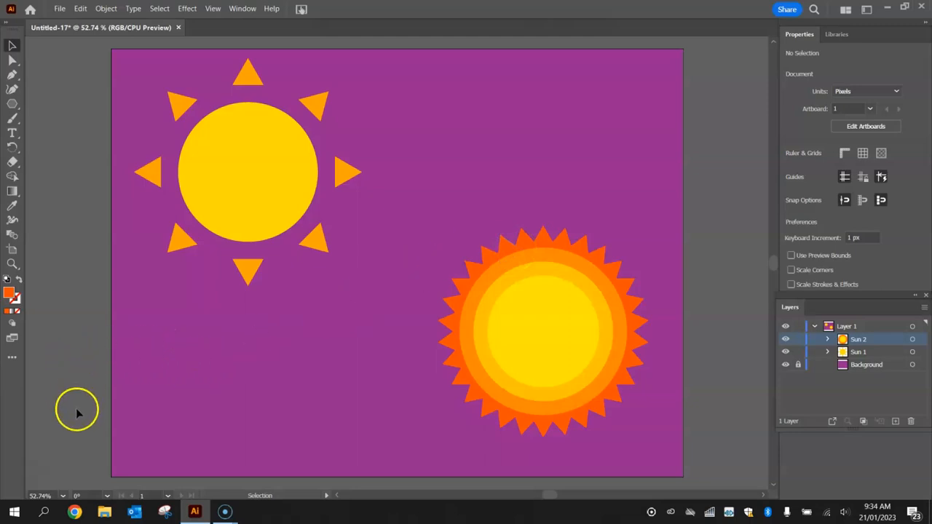